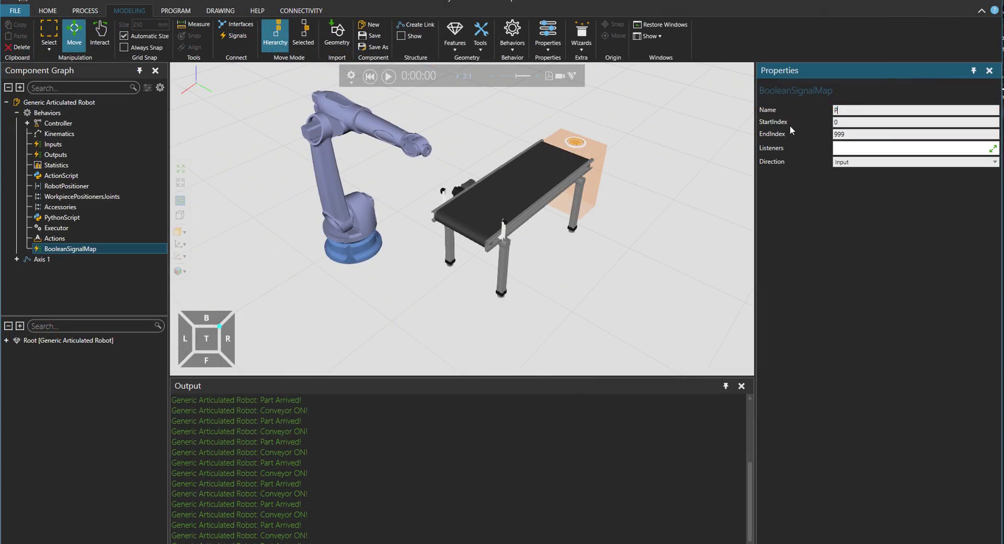
Step: Enter 'PickPart' as the Boolean signal map name and commit it
{"action": "type", "text": "PickPart"}
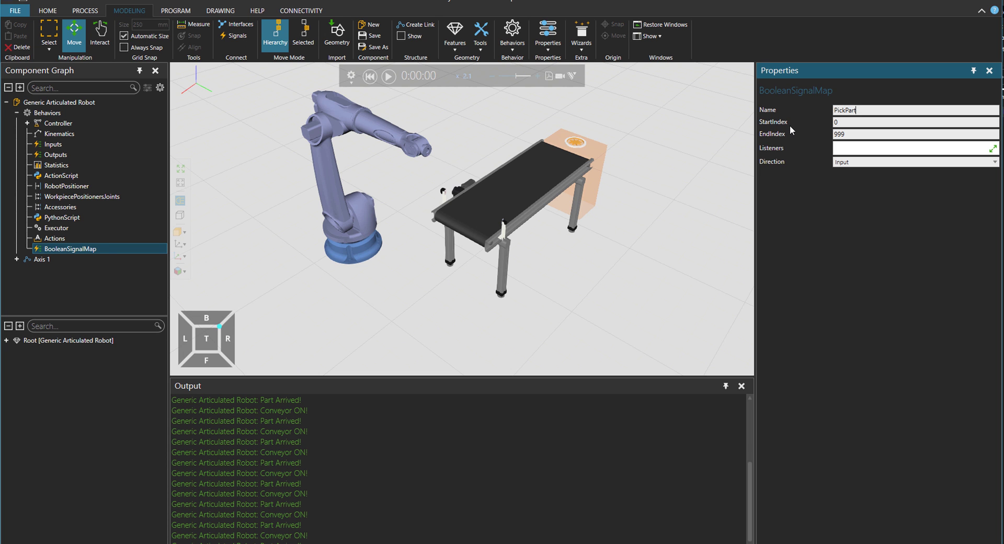
{"action": "left_click", "coordinate": [176, 11]}
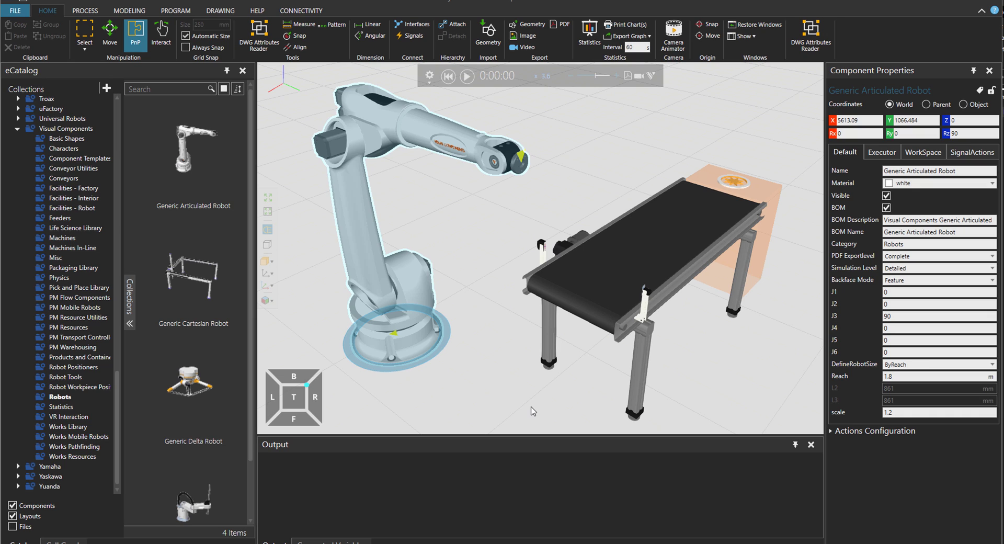
{"action": "mouse_move", "coordinate": [513, 394]}
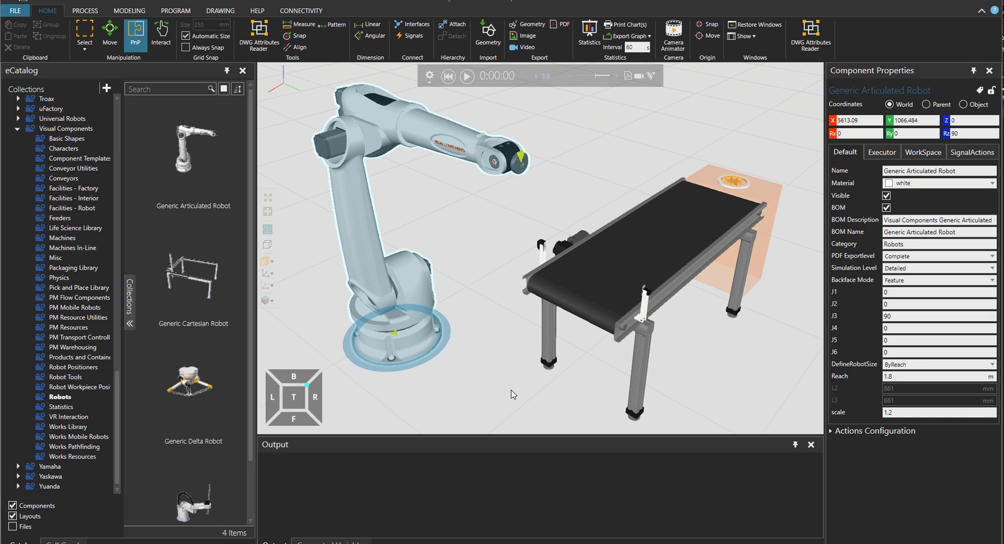
{"action": "mouse_move", "coordinate": [379, 116]}
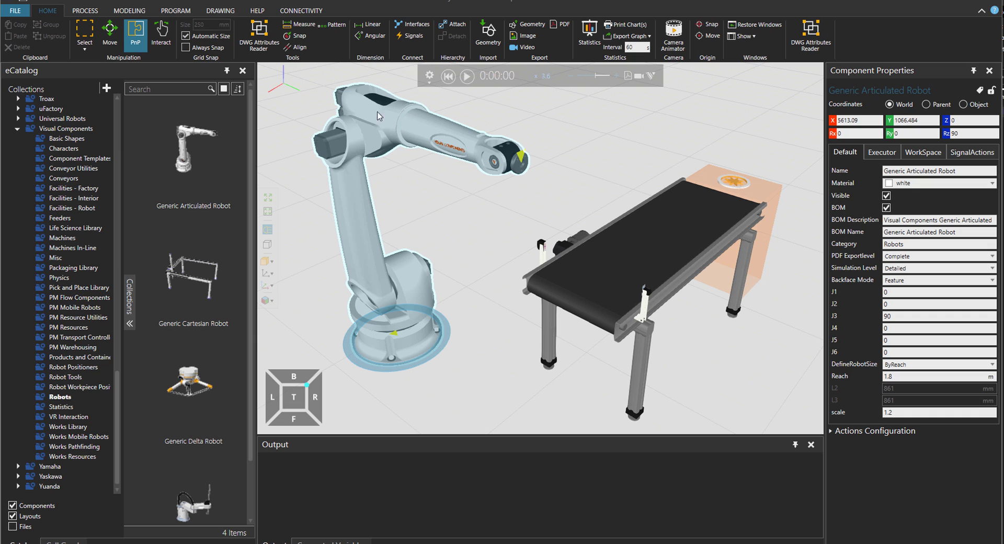
Step: Show the robot's signal map and move the Conveyor Sensor node beside the conveyor
{"action": "left_click", "coordinate": [411, 33]}
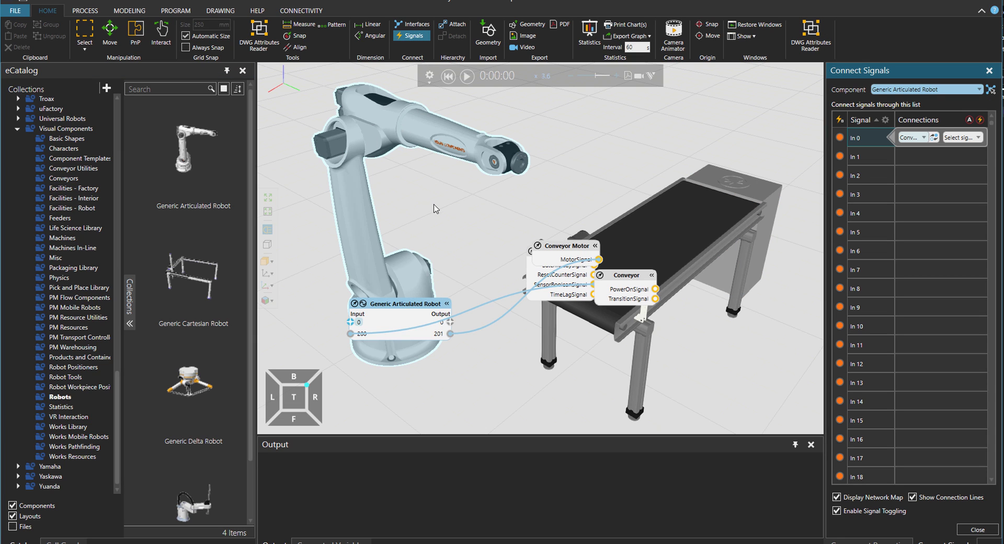
{"action": "mouse_move", "coordinate": [562, 252]}
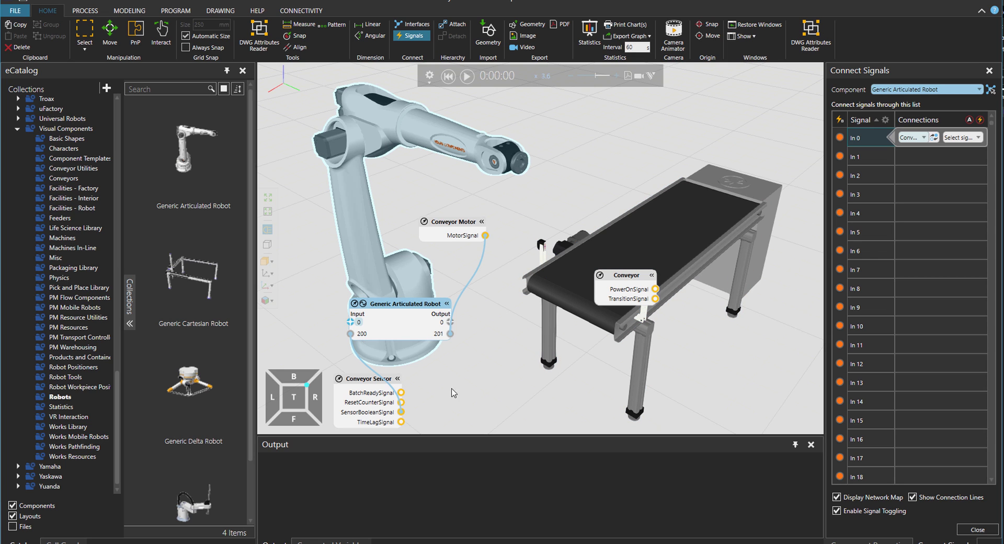
{"action": "left_click_drag", "start_coordinate": [365, 378], "coordinate": [553, 335]}
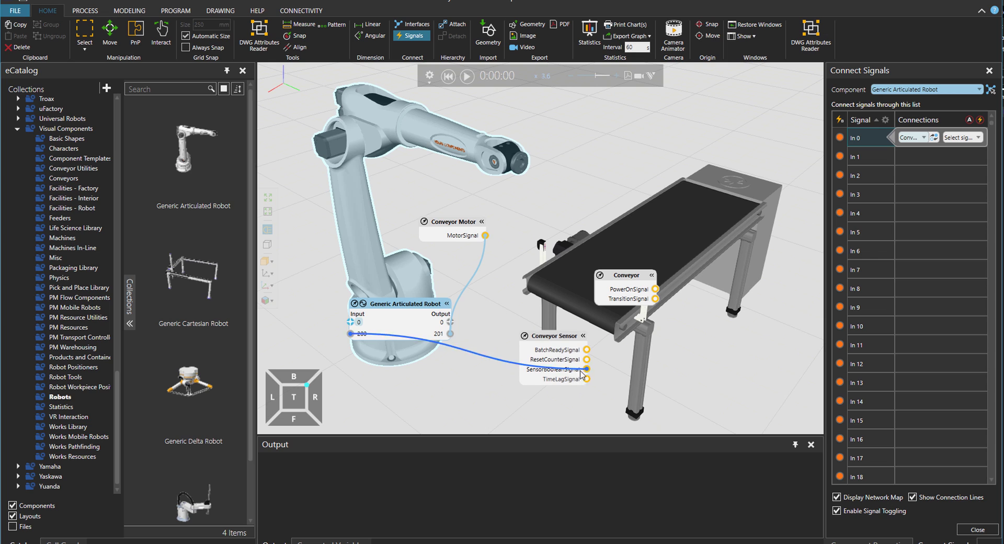
{"action": "left_click", "coordinate": [467, 77]}
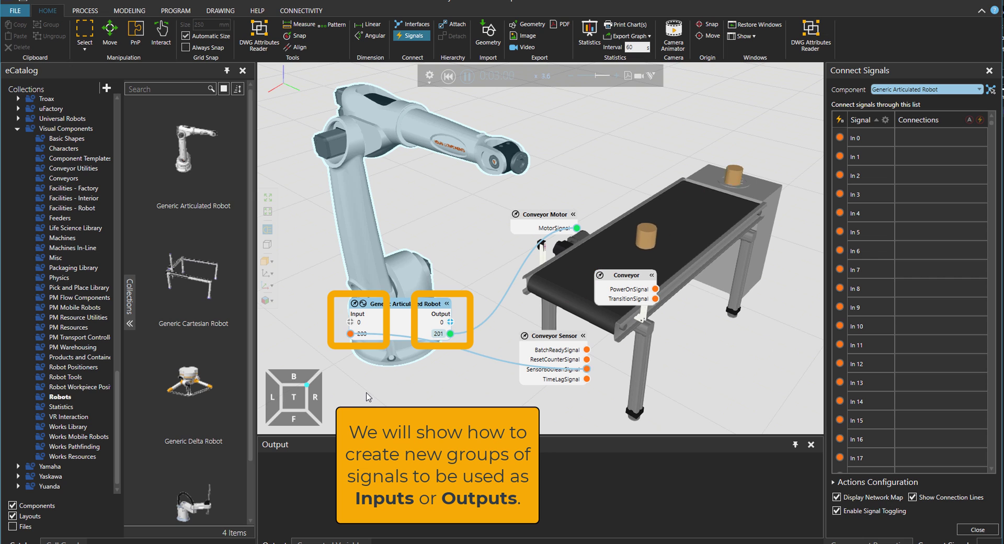
Step: Move the Conveyor Motor node aside and inspect its signal connections
{"action": "left_click", "coordinate": [467, 76]}
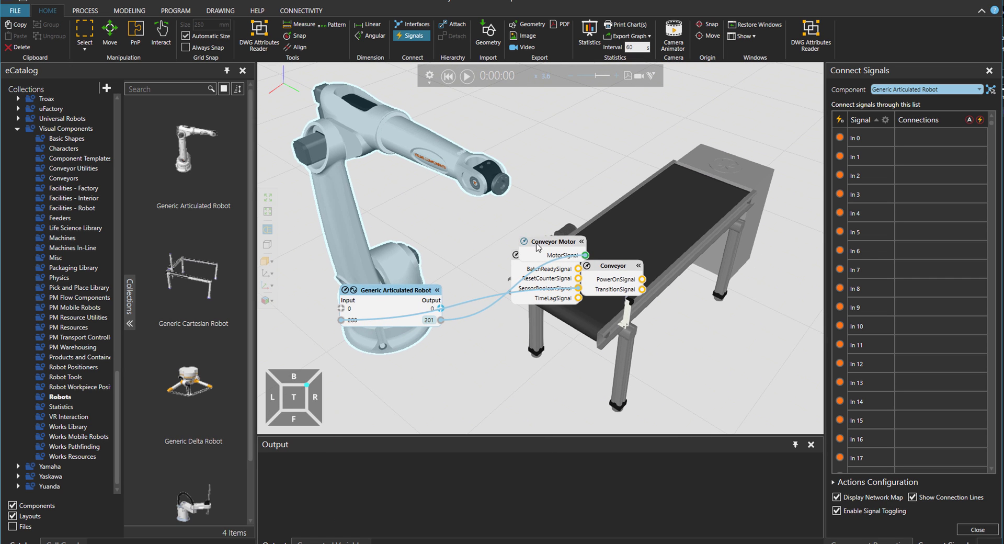
{"action": "left_click_drag", "start_coordinate": [552, 241], "coordinate": [493, 361]}
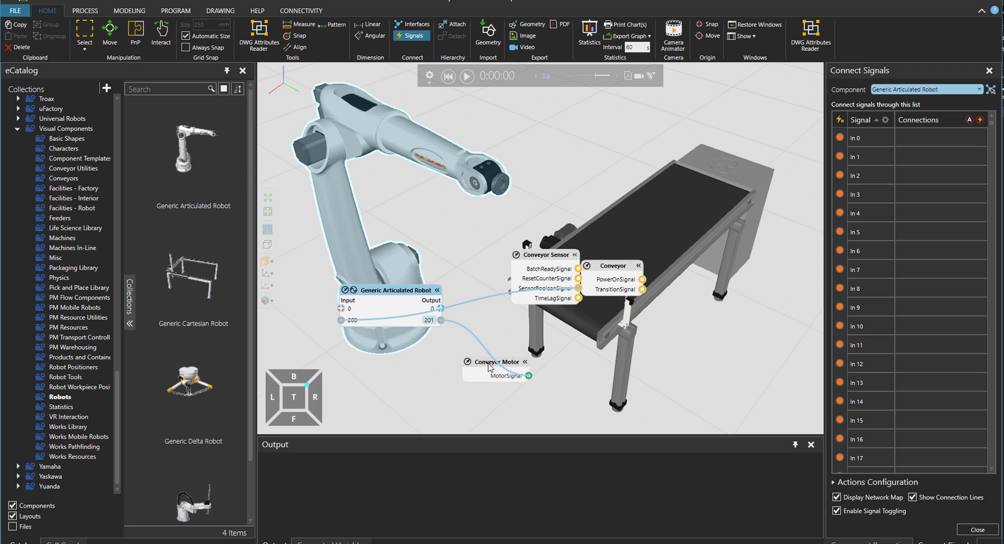
{"action": "left_click", "coordinate": [428, 319]}
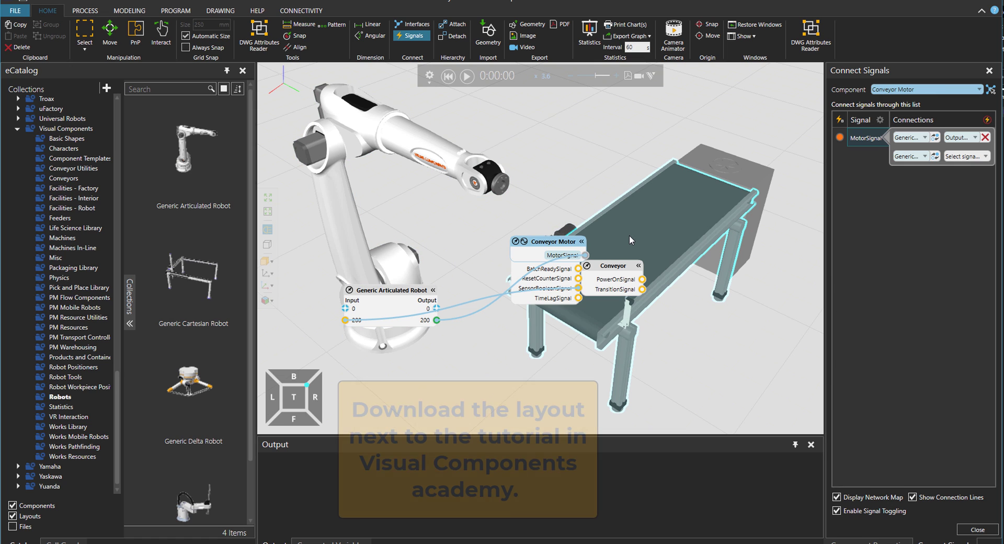
{"action": "mouse_move", "coordinate": [410, 35]}
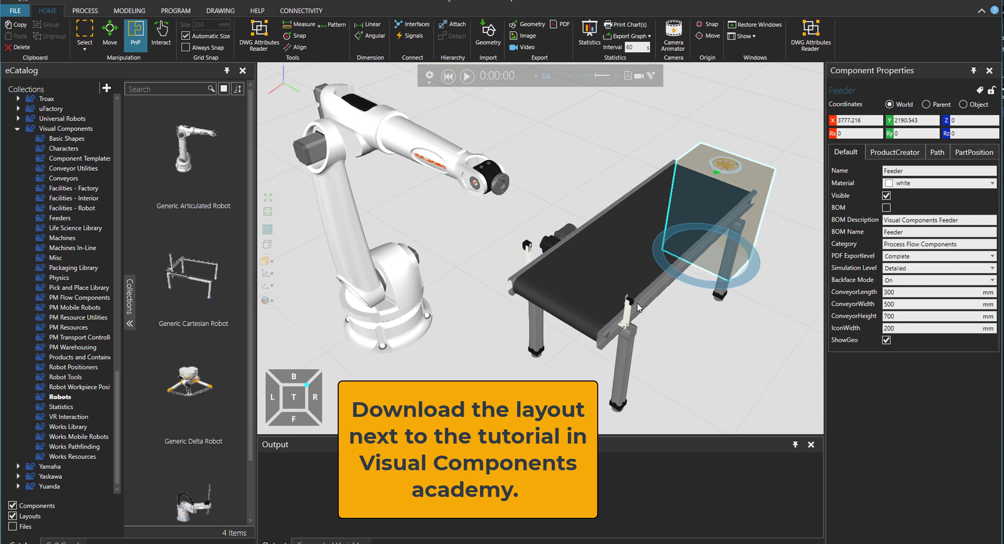
{"action": "mouse_move", "coordinate": [629, 311]}
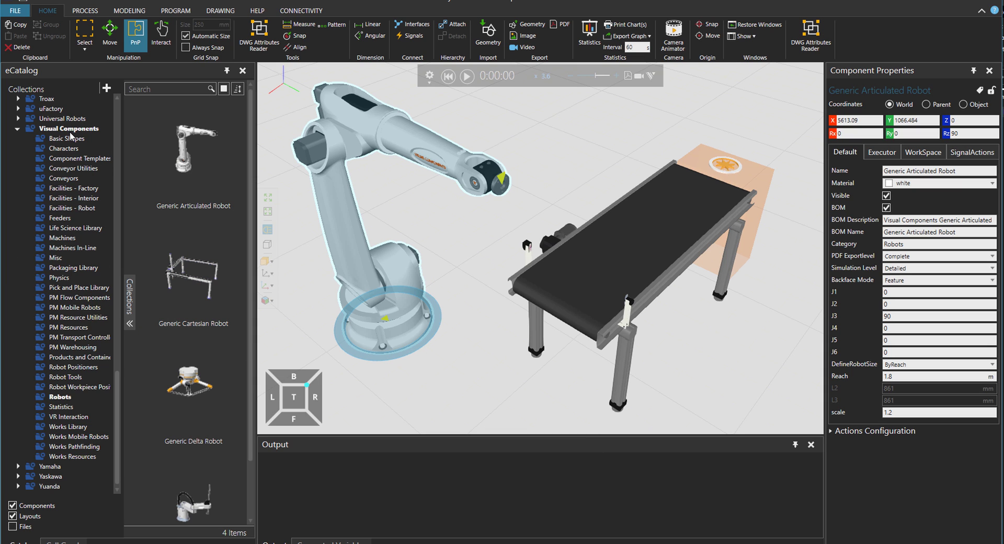
{"action": "mouse_move", "coordinate": [73, 138]}
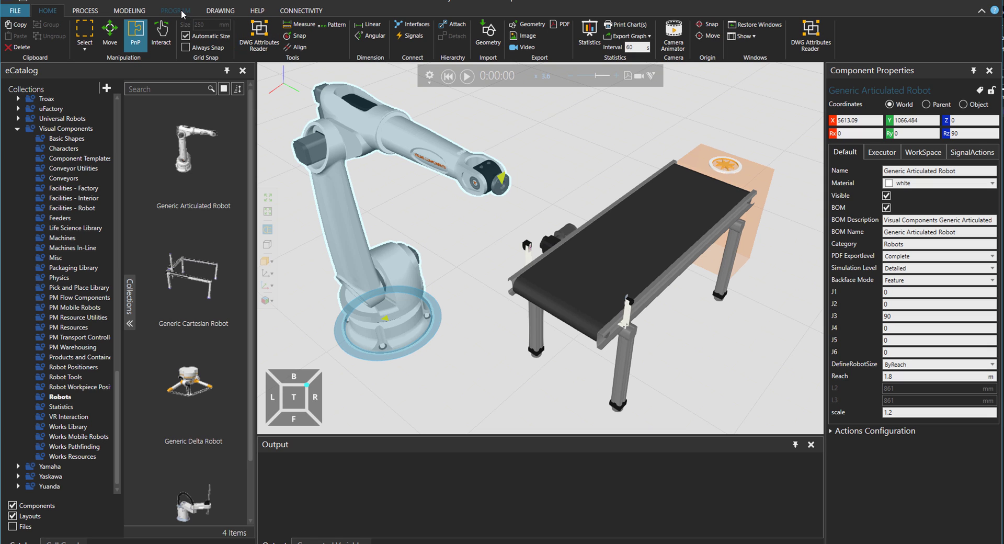
Step: Set the Main program's Delay statement to 0.1 s
{"action": "left_click", "coordinate": [176, 11]}
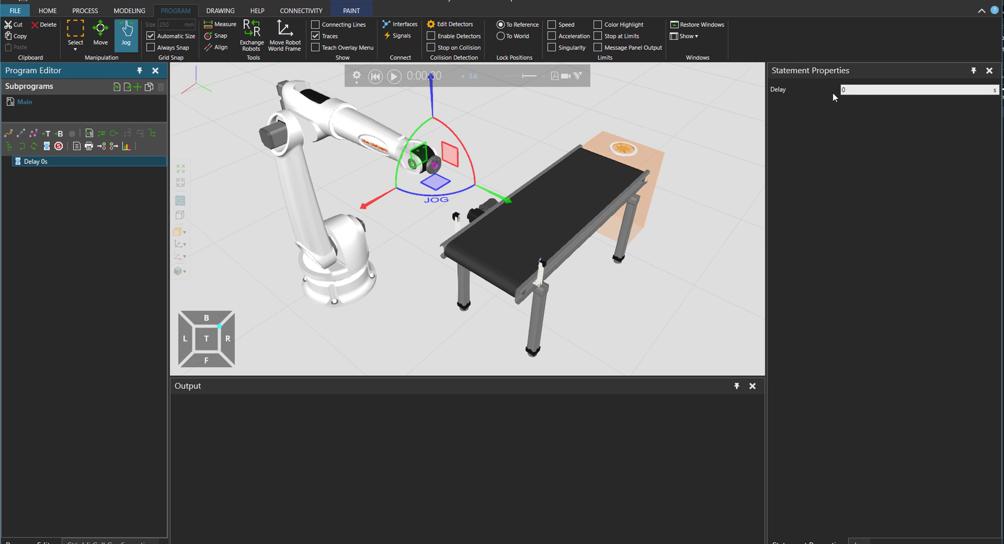
{"action": "left_click", "coordinate": [915, 89]}
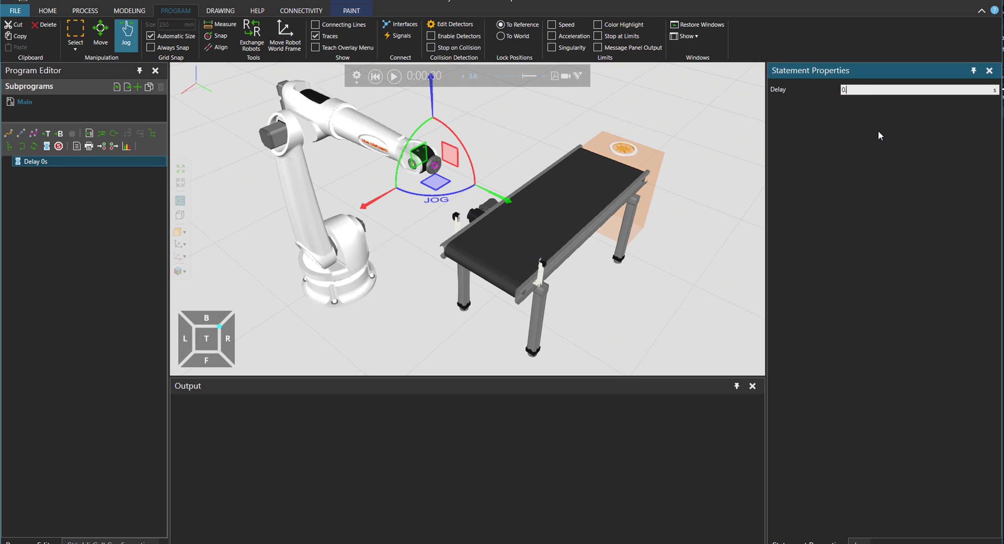
{"action": "type", "text": "0.1"}
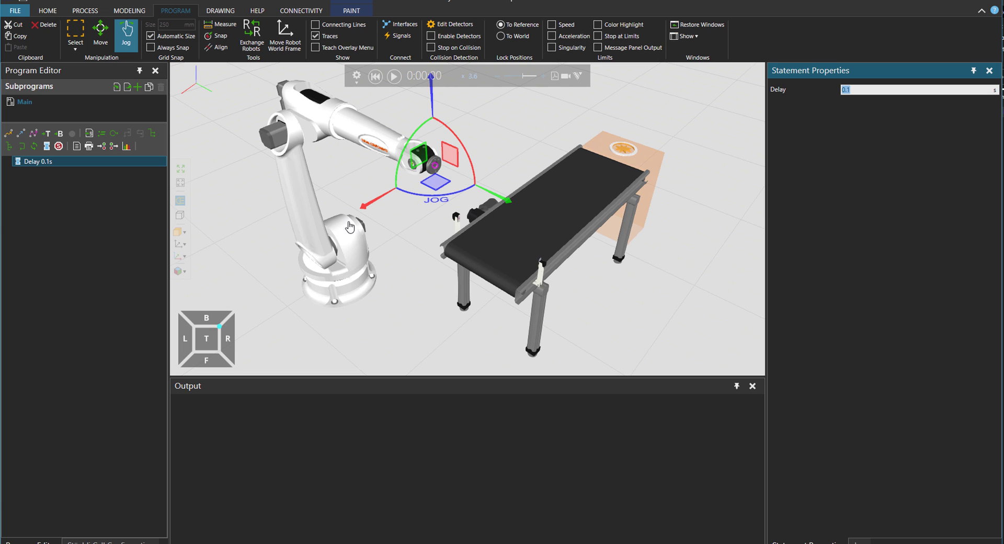
Step: Make the program loop and set ReleaseToPhysics to If Target not Detected
{"action": "left_click", "coordinate": [320, 225]}
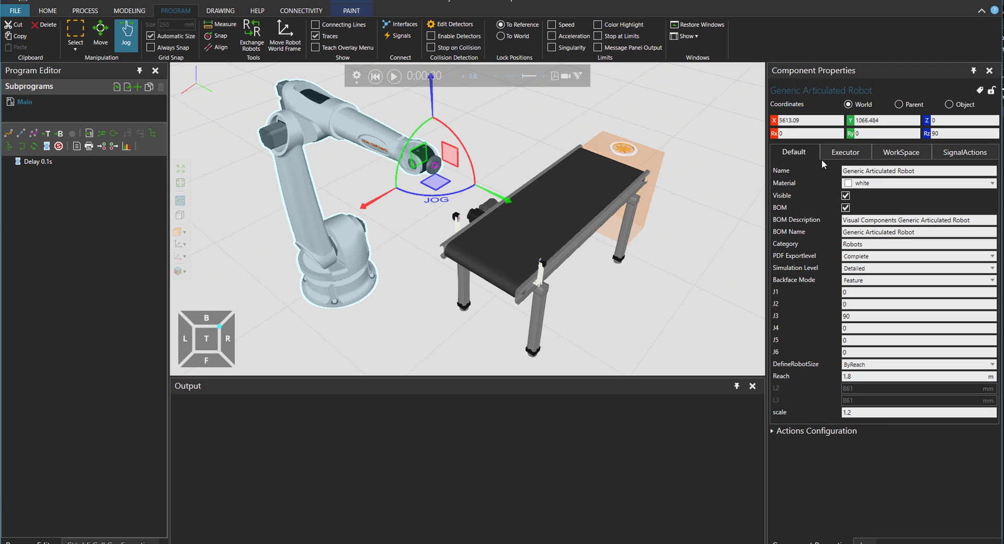
{"action": "left_click", "coordinate": [843, 152]}
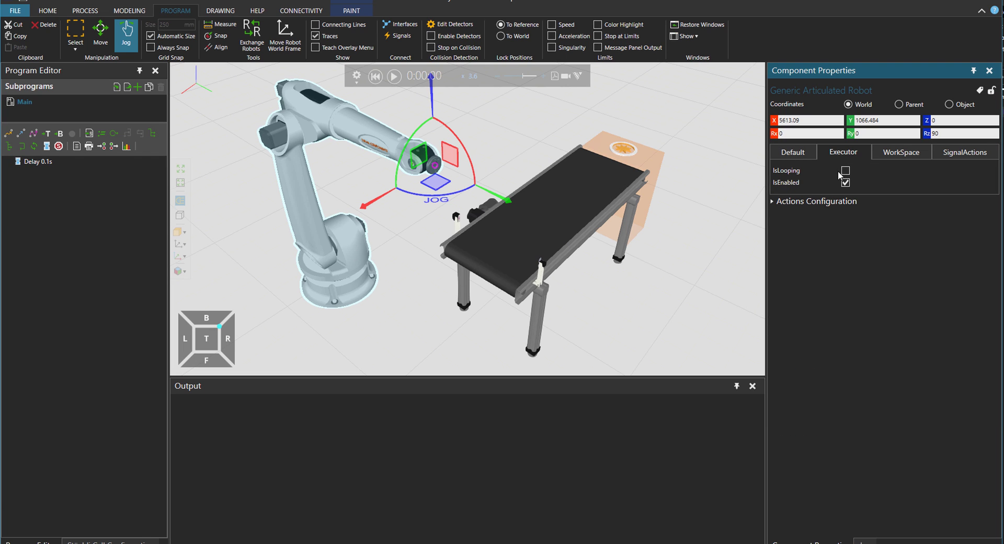
{"action": "left_click", "coordinate": [845, 171]}
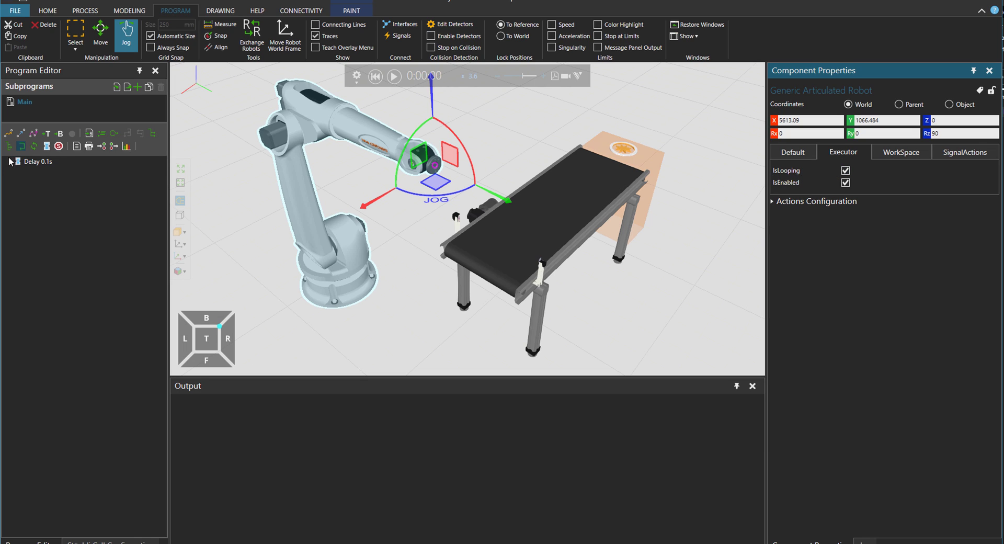
{"action": "left_click", "coordinate": [38, 160]}
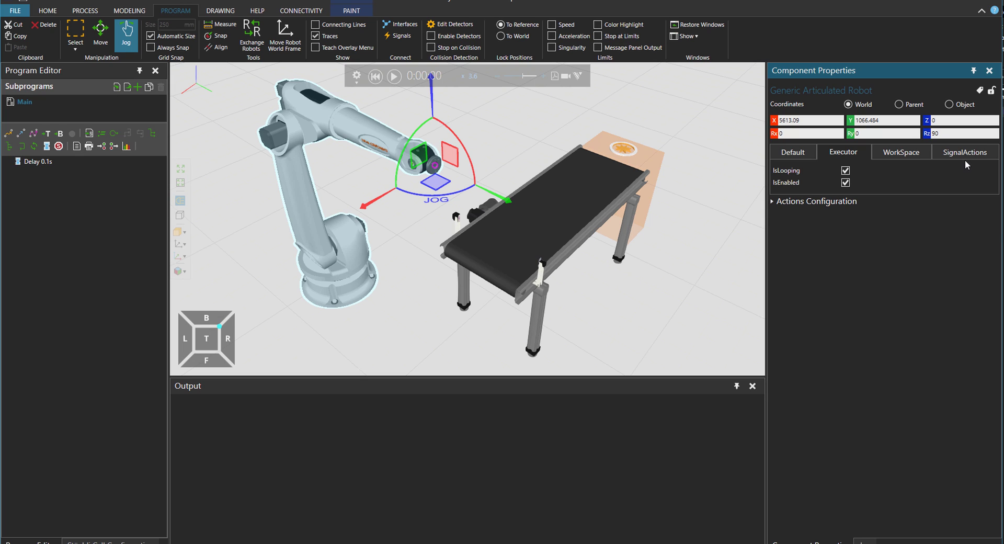
{"action": "left_click", "coordinate": [963, 152]}
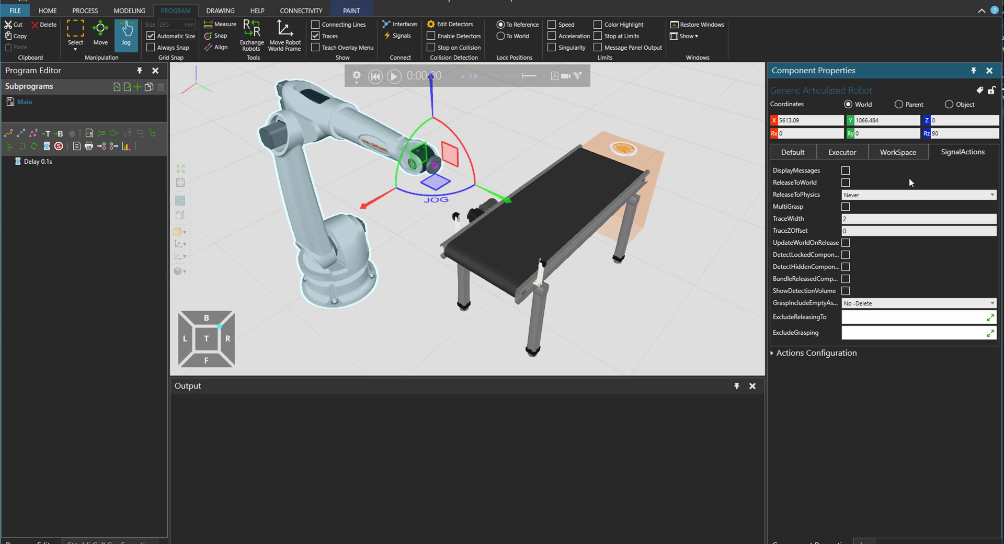
{"action": "mouse_move", "coordinate": [814, 204]}
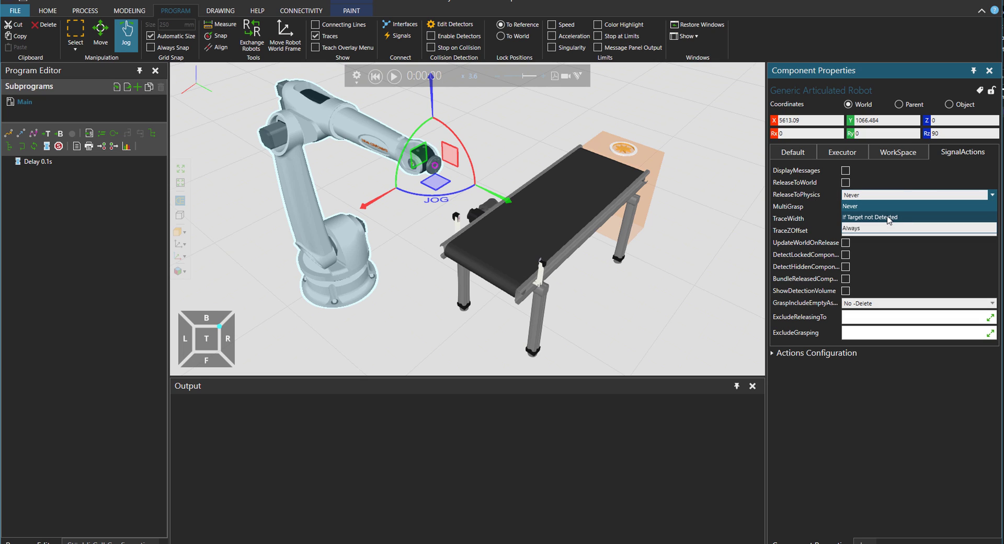
{"action": "left_click", "coordinate": [870, 217]}
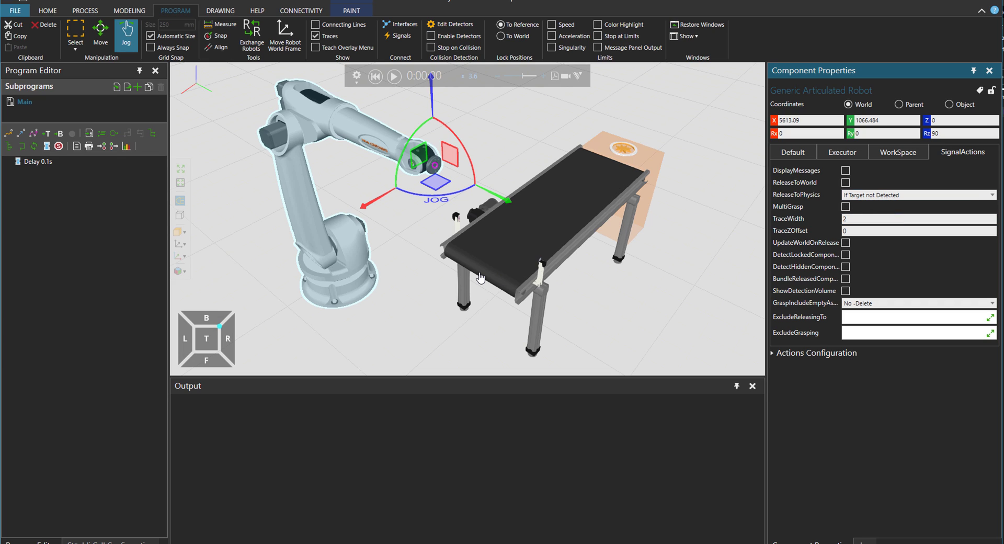
{"action": "mouse_move", "coordinate": [484, 353]}
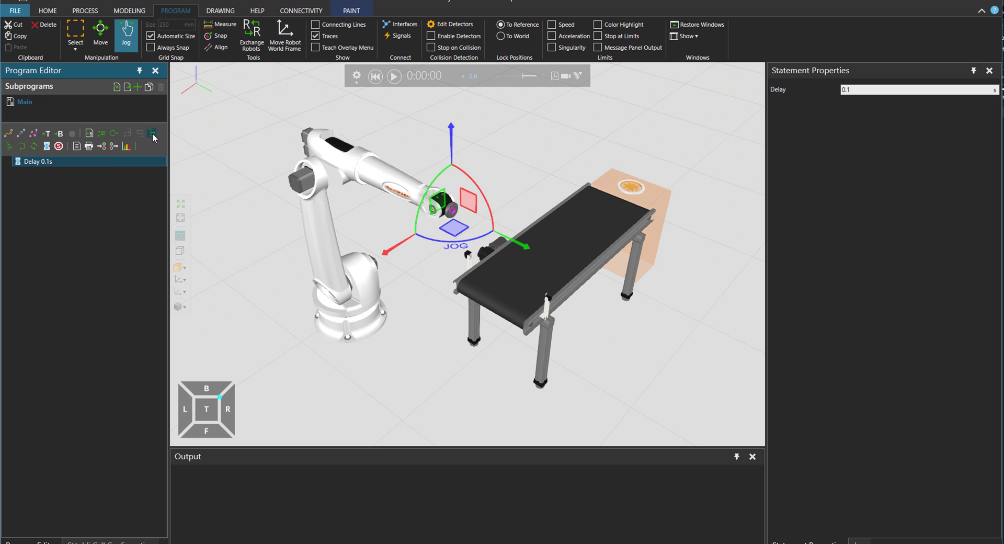
Step: Add an If statement after the delay with condition OUT[200]
{"action": "left_click", "coordinate": [153, 135]}
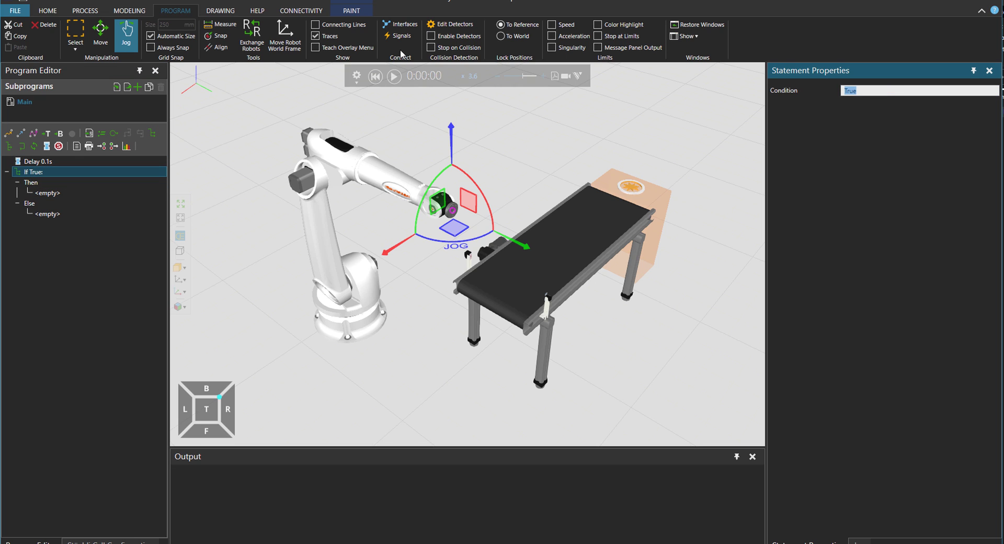
{"action": "left_click", "coordinate": [398, 35]}
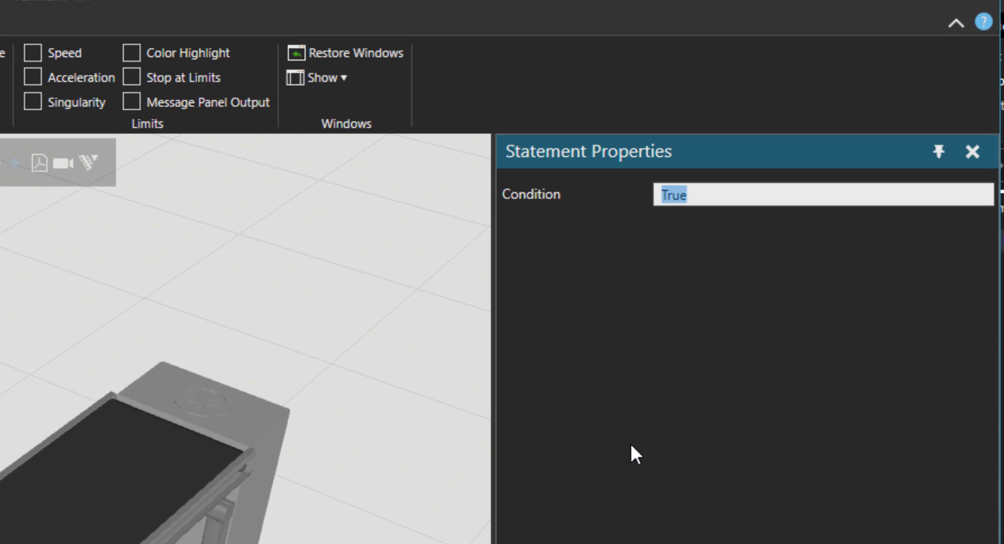
{"action": "type", "text": "OUT["}
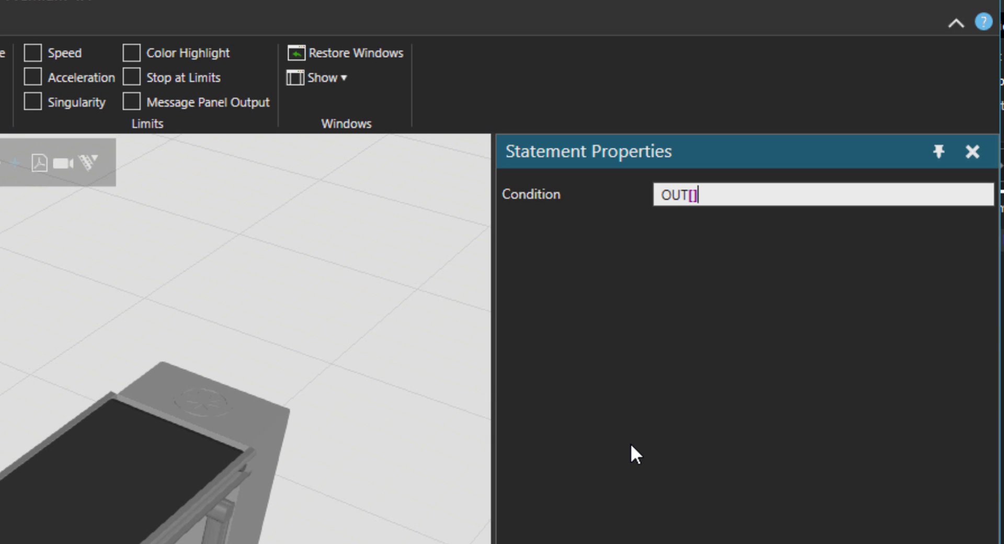
{"action": "type", "text": "200"}
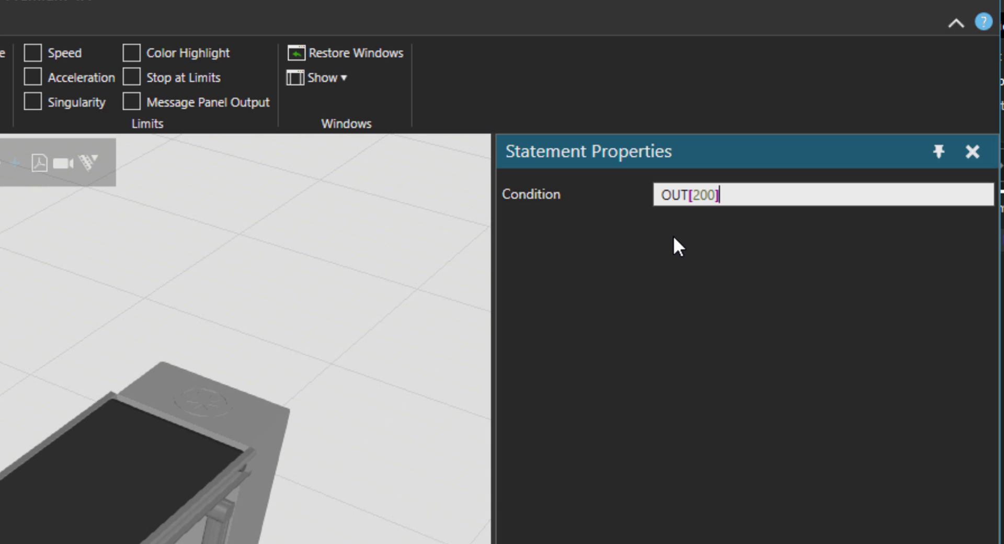
{"action": "mouse_move", "coordinate": [683, 214]}
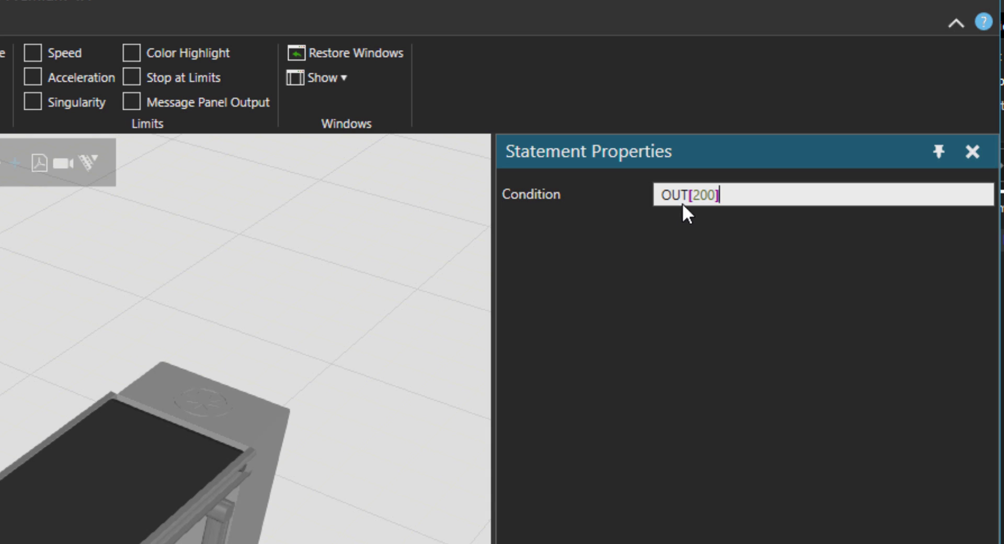
{"action": "double_click", "coordinate": [672, 194]}
{"action": "type", "text": "IN"}
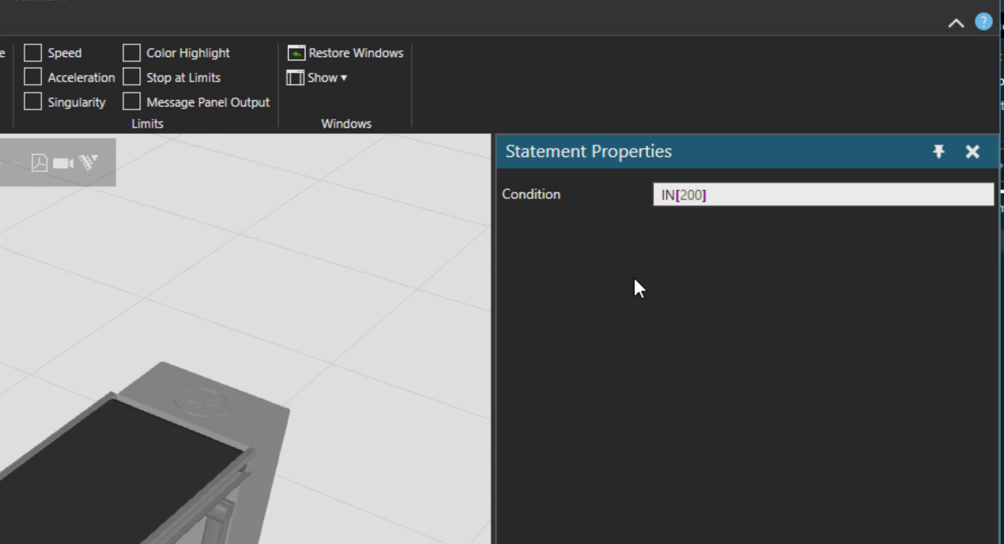
{"action": "key", "text": "BackSpace"}
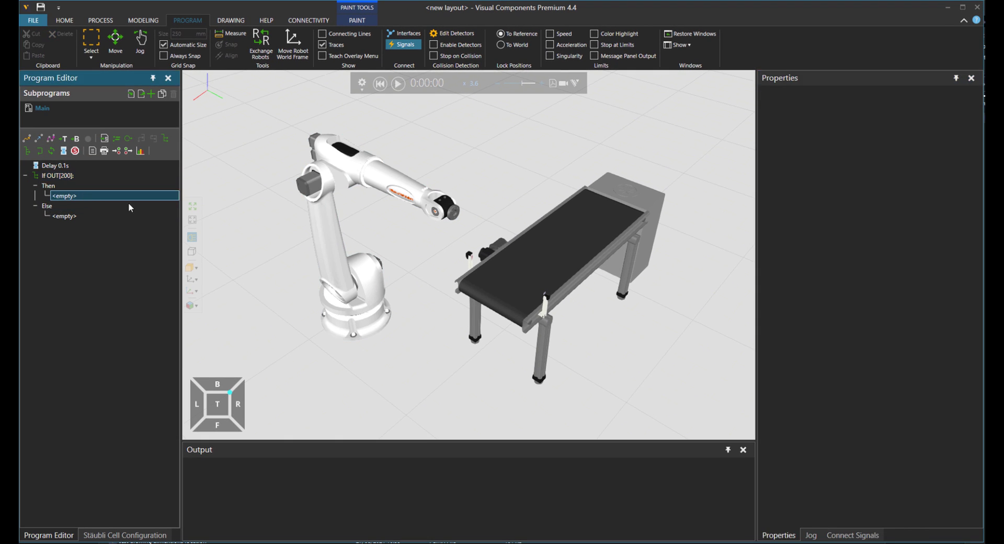
Step: Add a Print statement under Then with message 'Conveyor ON!'
{"action": "left_click", "coordinate": [64, 195]}
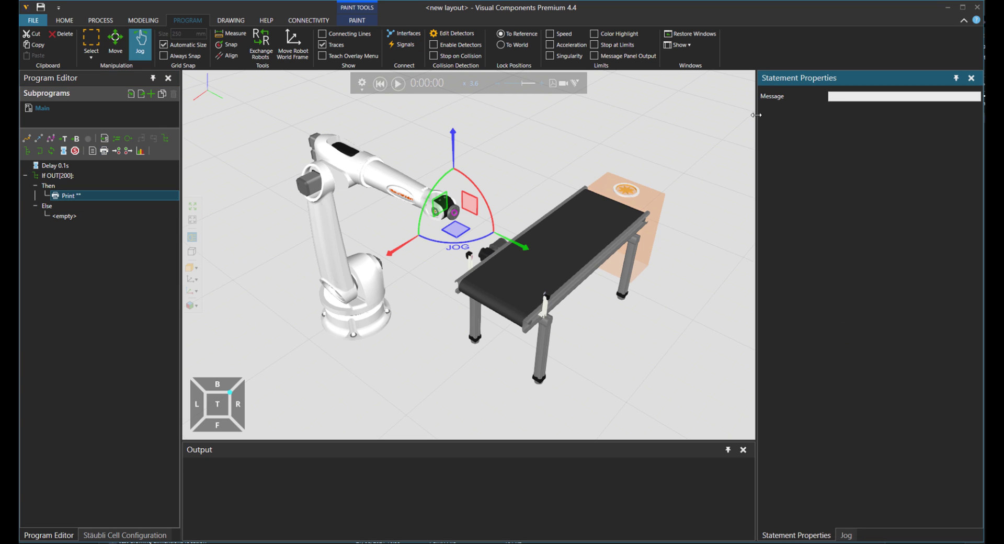
{"action": "left_click", "coordinate": [903, 96]}
{"action": "type", "text": "Conveyor ON!"}
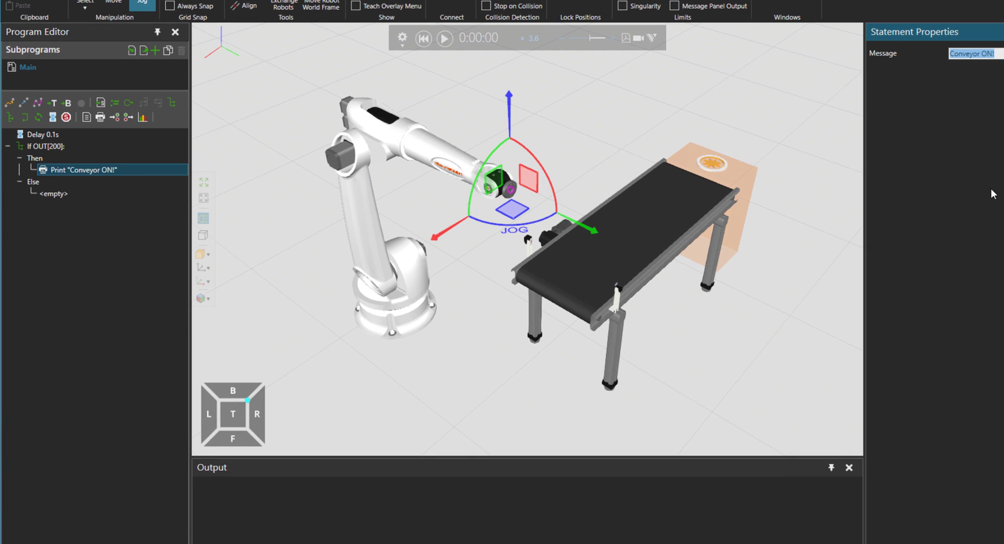
{"action": "left_click", "coordinate": [444, 38]}
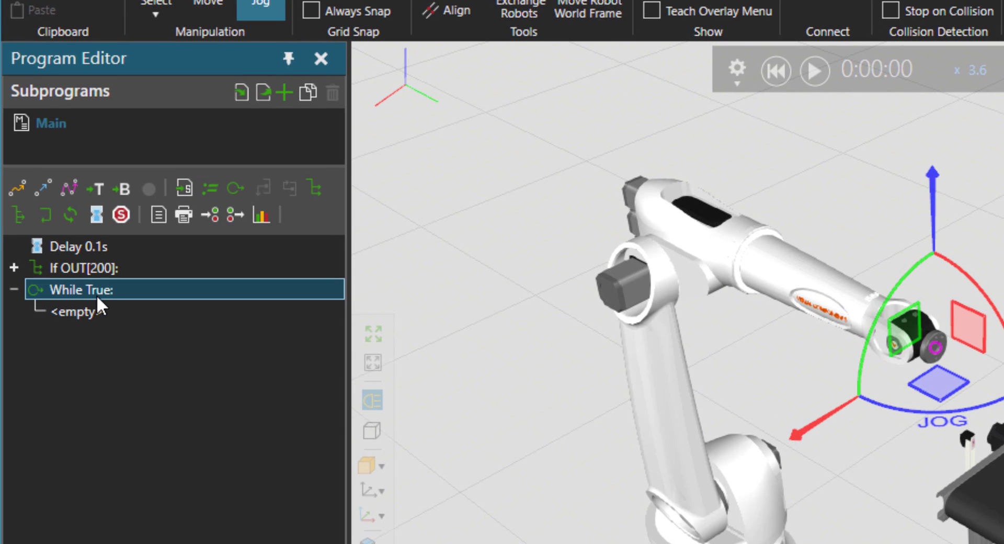
Step: Set While condition IN[200]!=0, adding Set Output 200 False and Print 'Part Arrived!'
{"action": "double_click", "coordinate": [96, 289]}
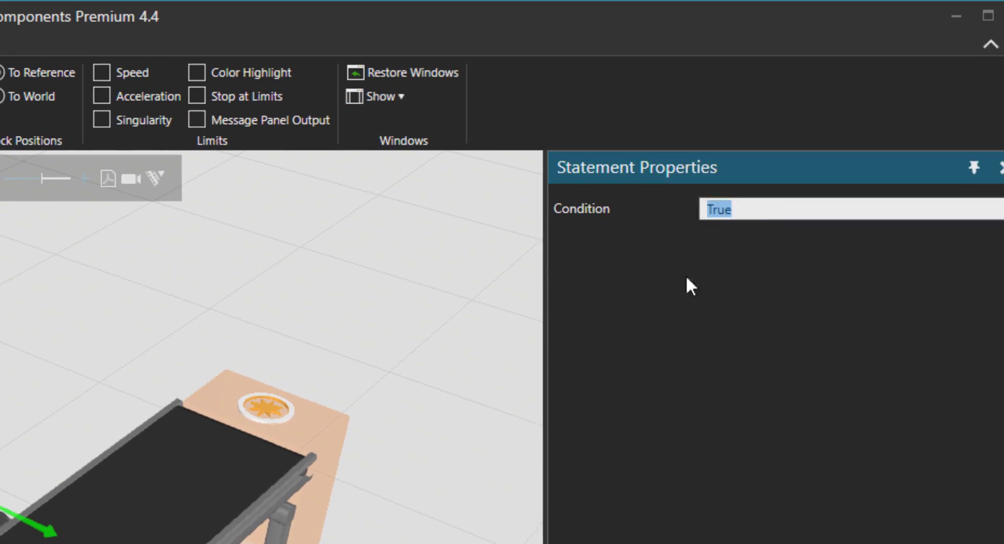
{"action": "type", "text": "IN"}
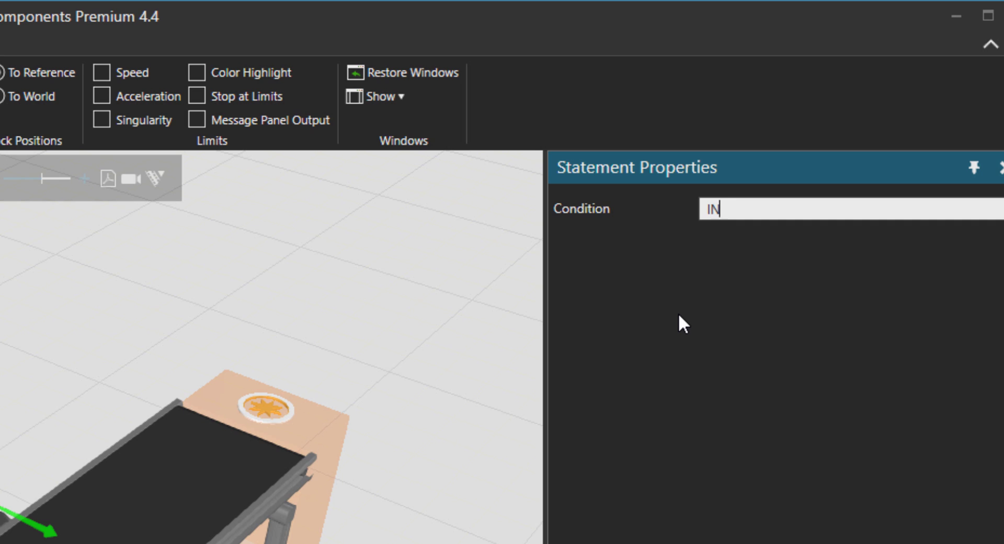
{"action": "type", "text": "[]"}
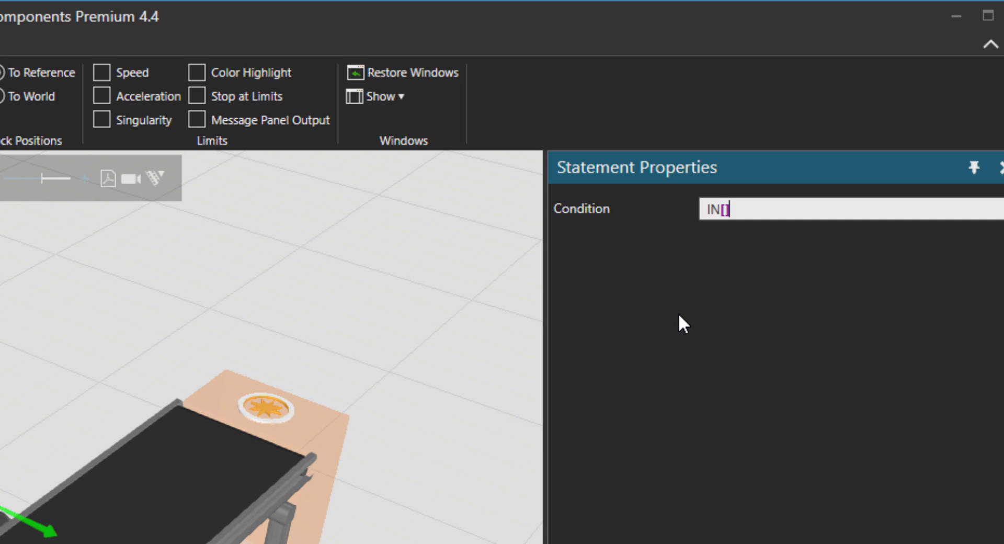
{"action": "type", "text": "200"}
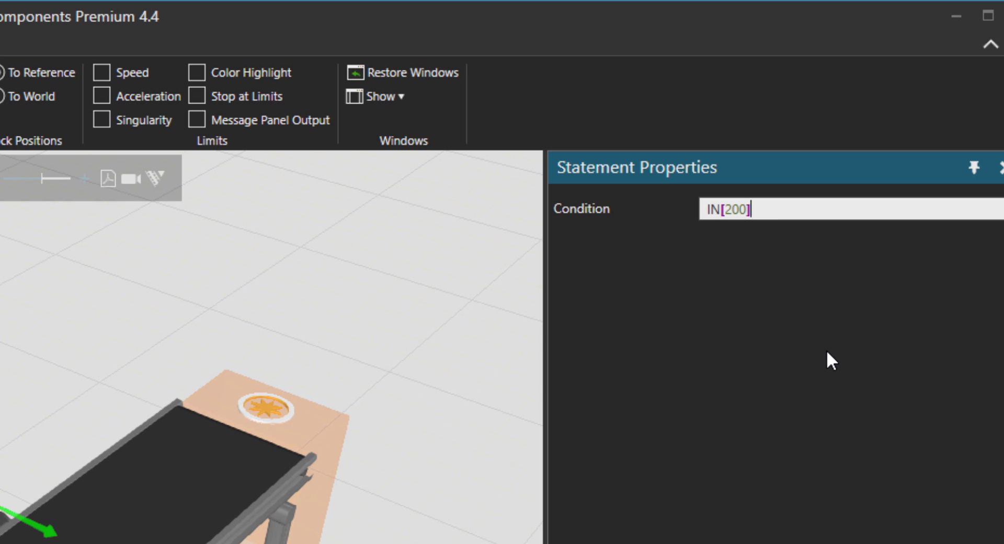
{"action": "type", "text": "!="}
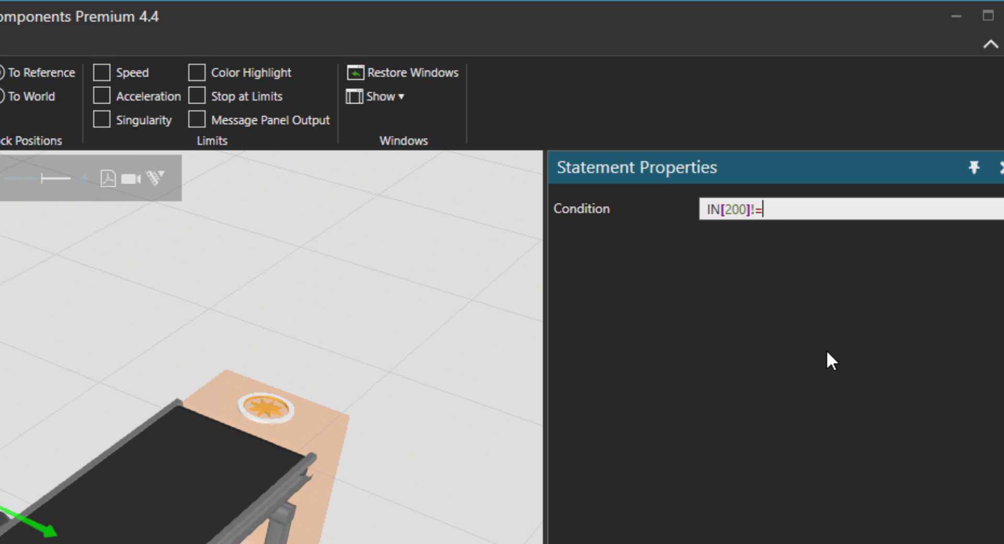
{"action": "type", "text": "0"}
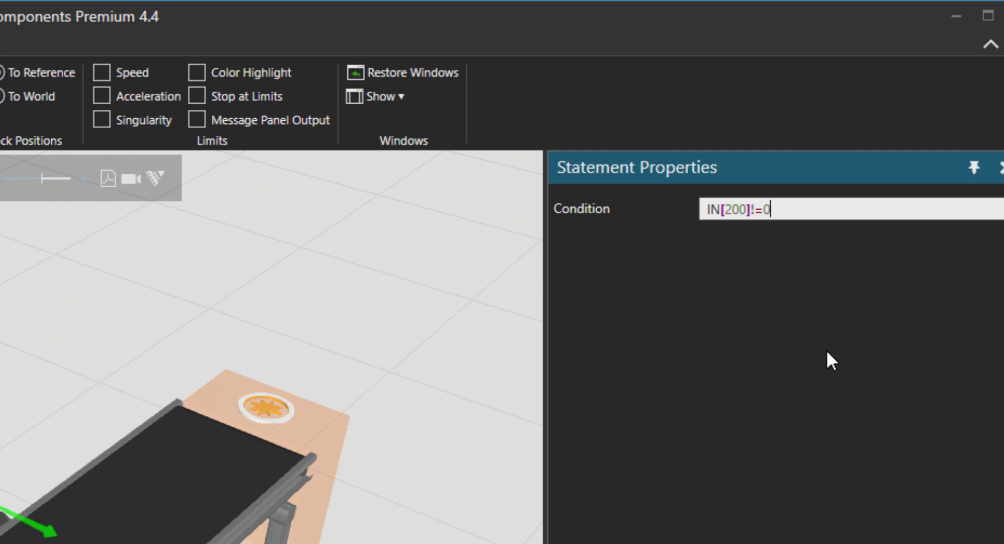
{"action": "mouse_move", "coordinate": [831, 345]}
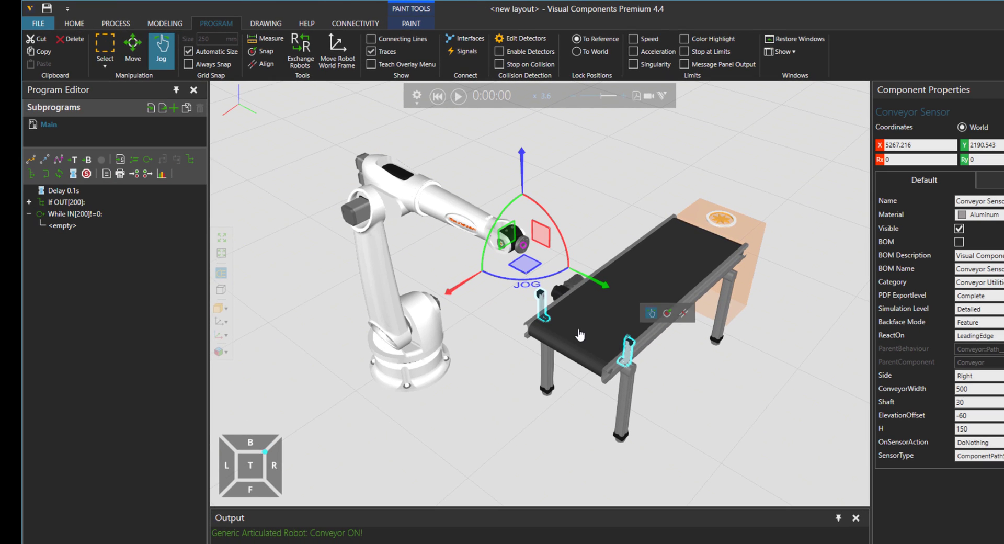
{"action": "mouse_move", "coordinate": [589, 333]}
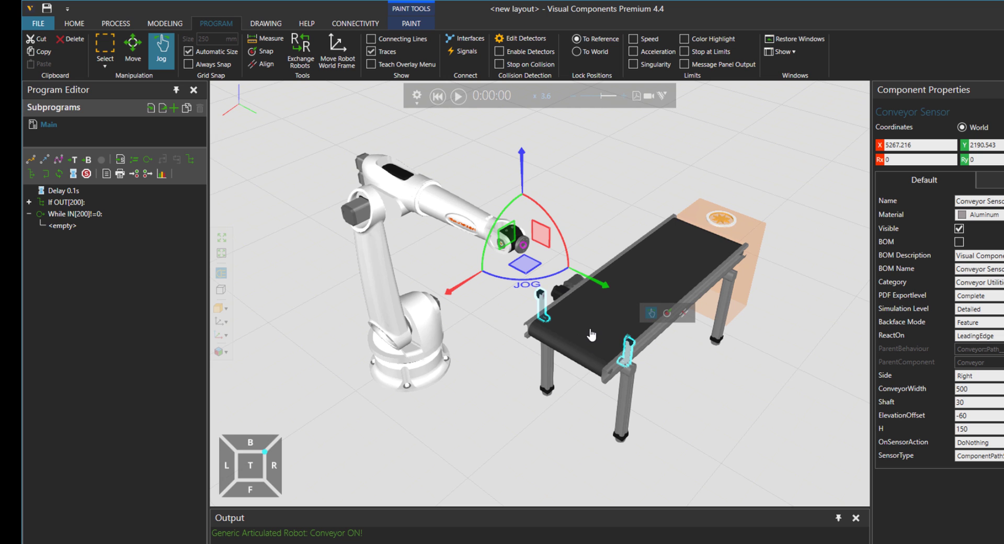
{"action": "mouse_move", "coordinate": [588, 329]}
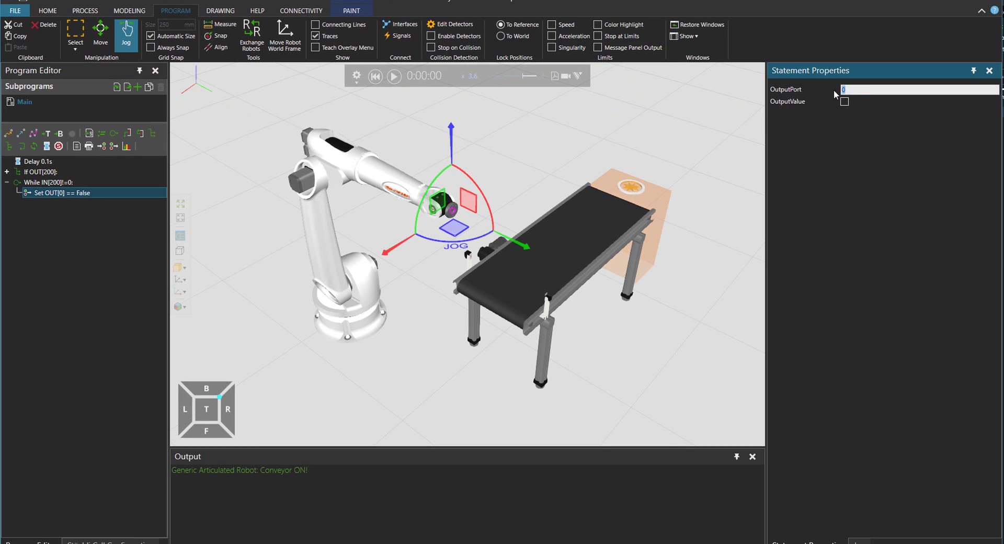
{"action": "type", "text": "200"}
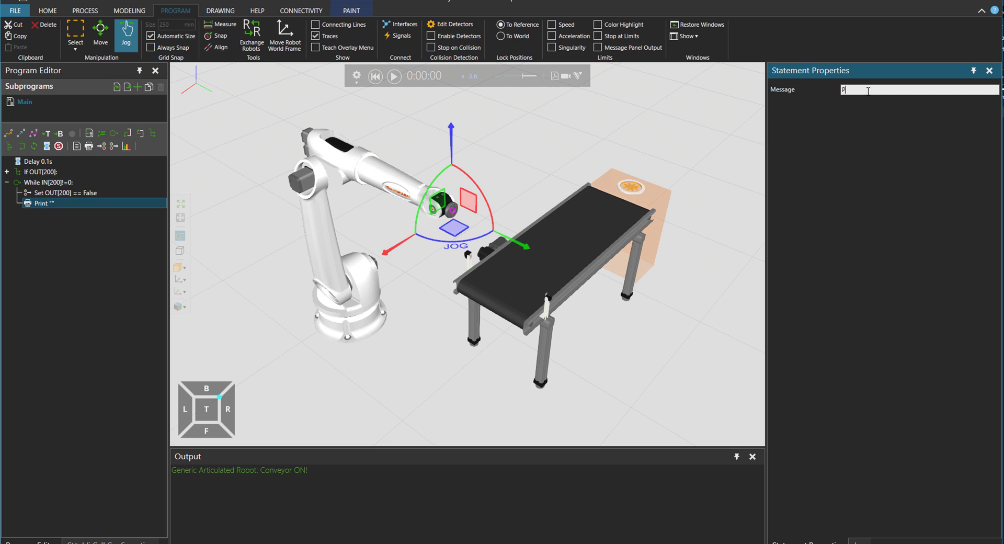
{"action": "type", "text": "art Arrived!"}
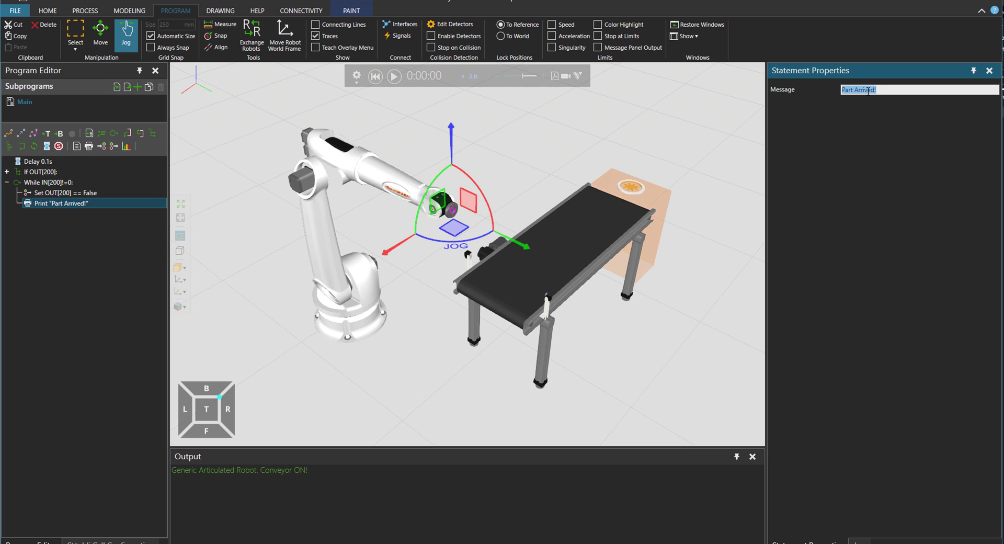
{"action": "mouse_move", "coordinate": [839, 108]}
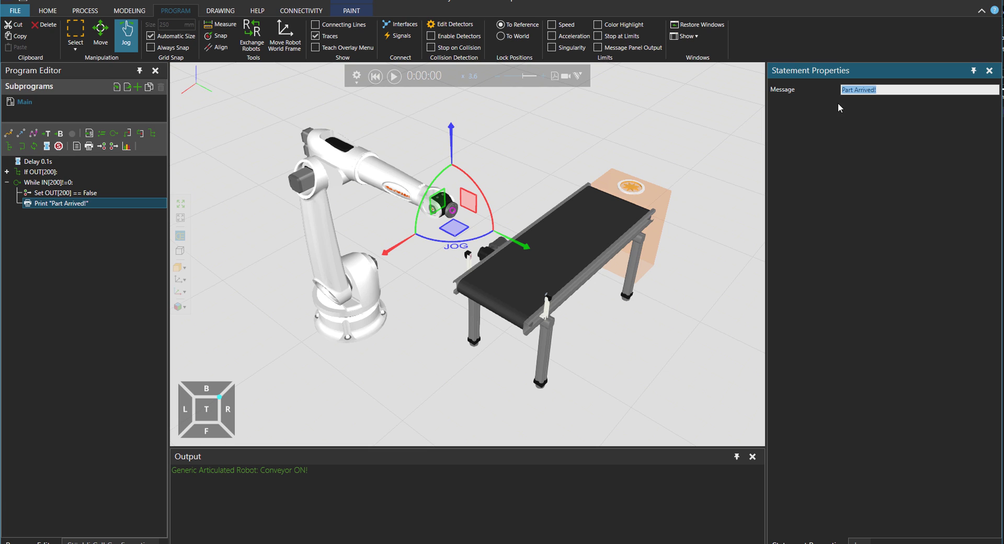
Step: Confirm the 'Part Arrived!' message and run the simulation to check the output
{"action": "left_click", "coordinate": [394, 76]}
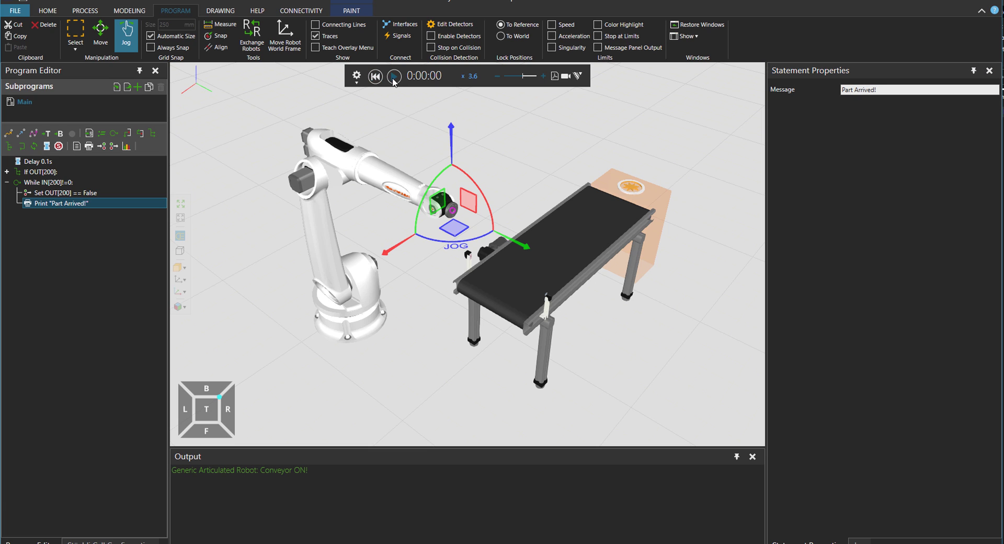
{"action": "left_click", "coordinate": [394, 76]}
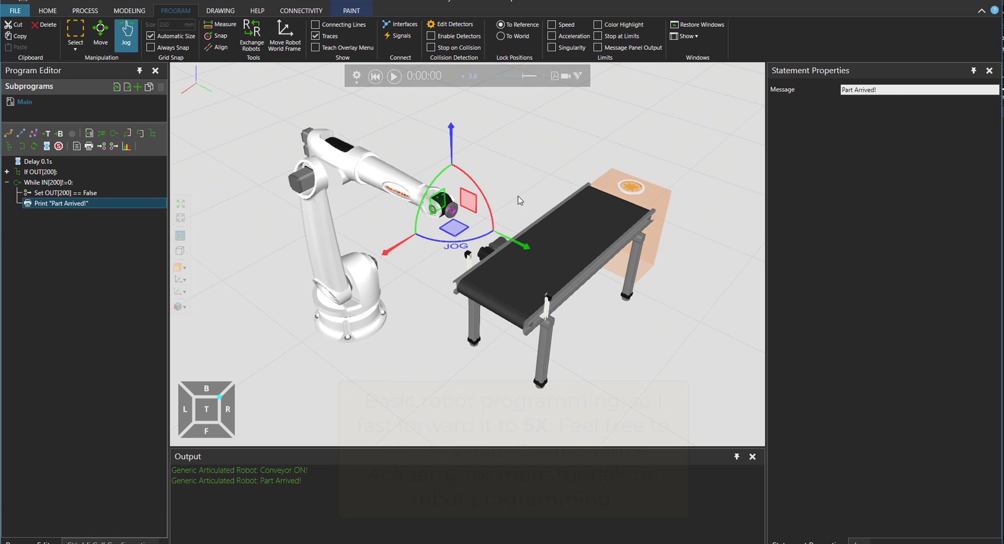
{"action": "left_click", "coordinate": [220, 25]}
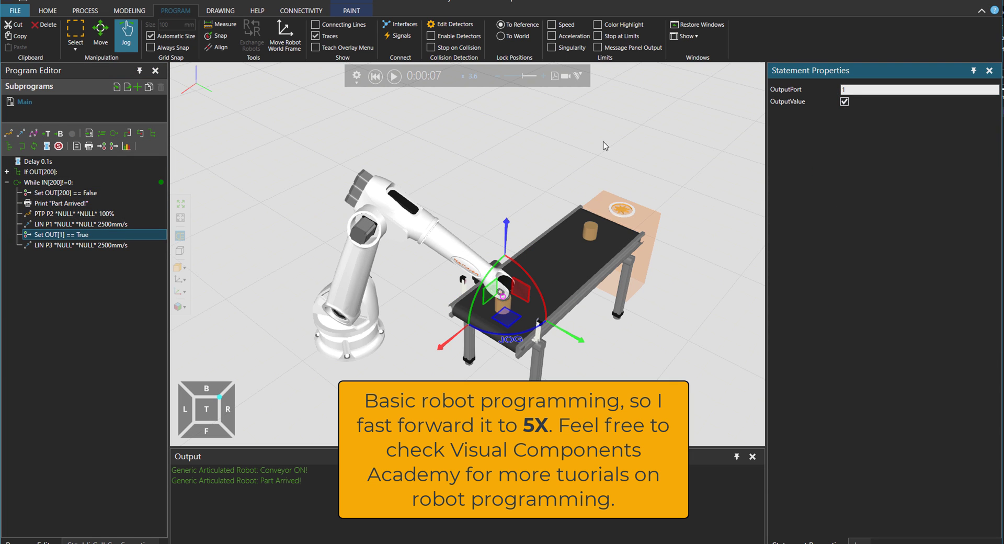
Step: Add a P4 move after LIN P3, then run and reset the simulation
{"action": "left_click", "coordinate": [77, 245]}
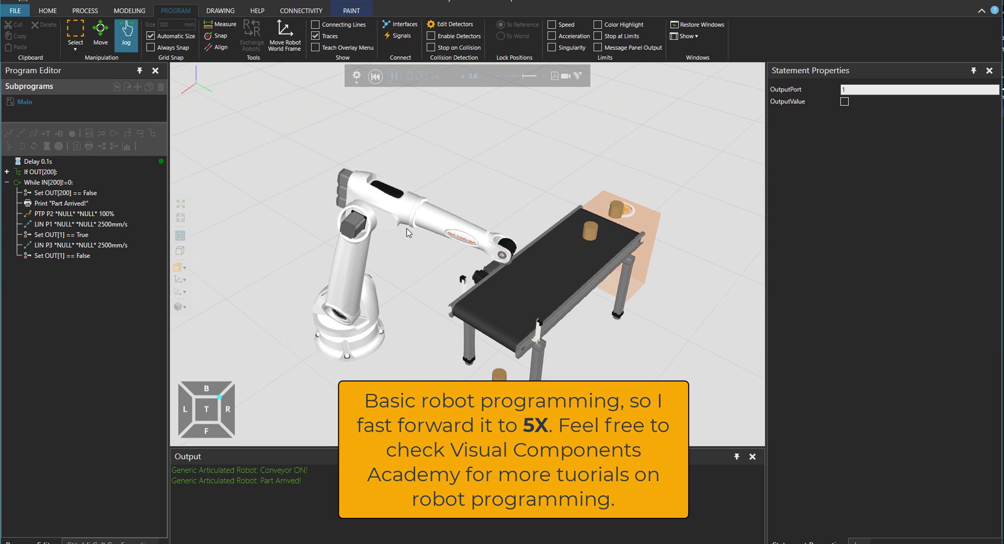
{"action": "left_click", "coordinate": [77, 245]}
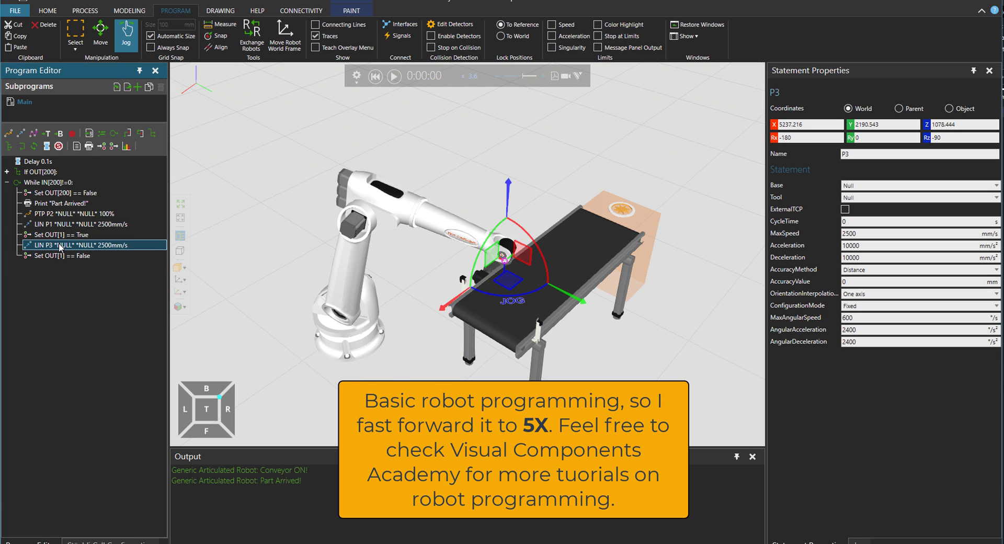
{"action": "left_click", "coordinate": [393, 76]}
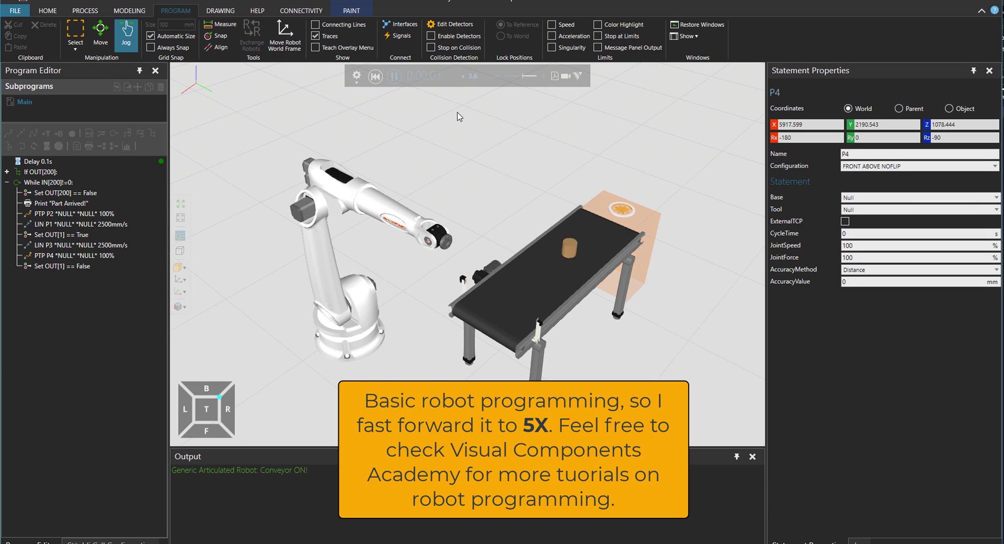
{"action": "left_click", "coordinate": [89, 266]}
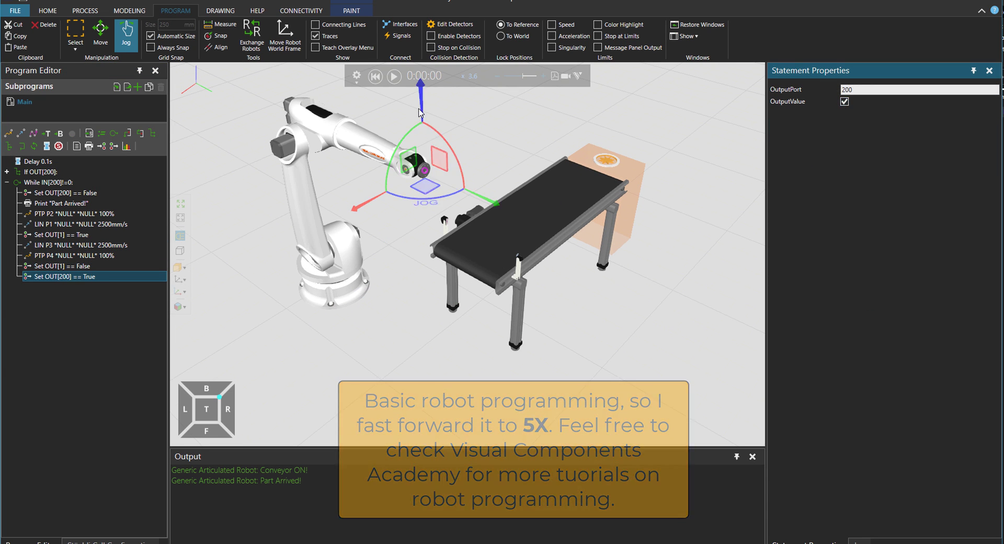
{"action": "left_click", "coordinate": [394, 76]}
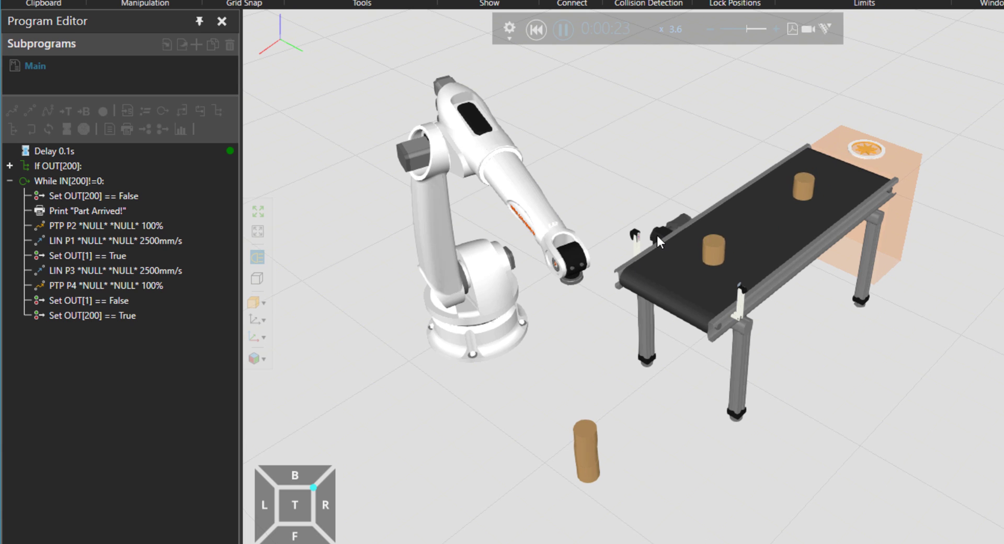
{"action": "left_click", "coordinate": [776, 30]}
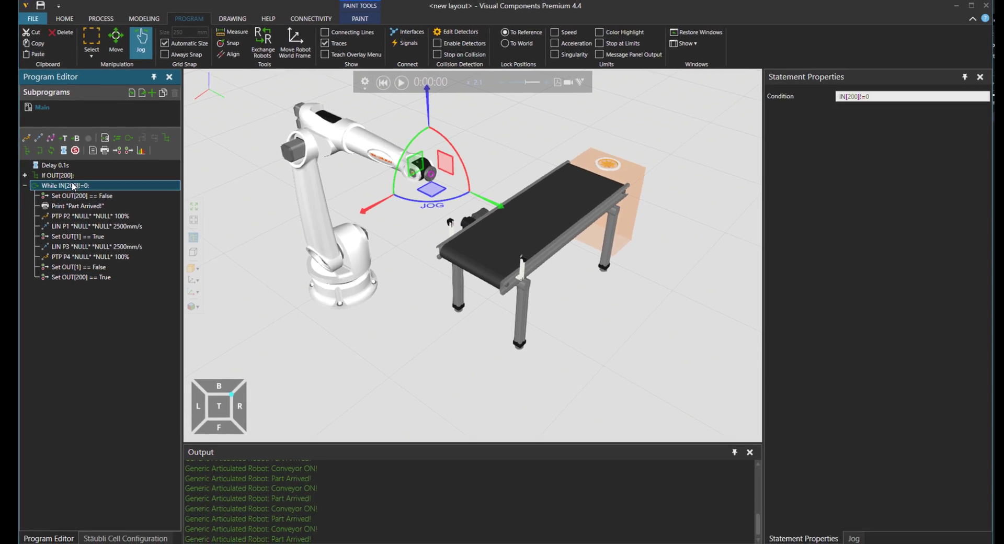
Step: Check the While loop's condition, then display the robot's signal connection network
{"action": "left_click", "coordinate": [70, 175]}
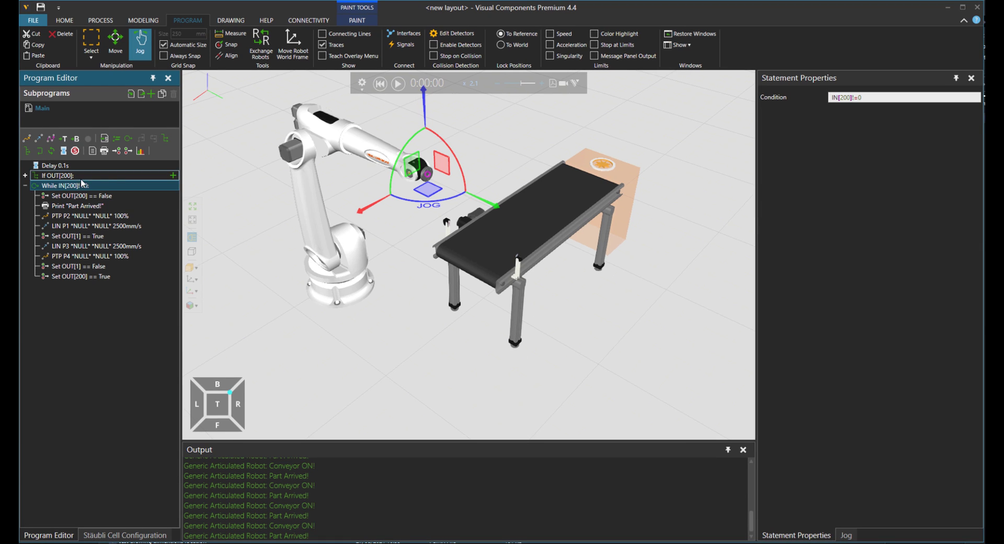
{"action": "left_click", "coordinate": [903, 97]}
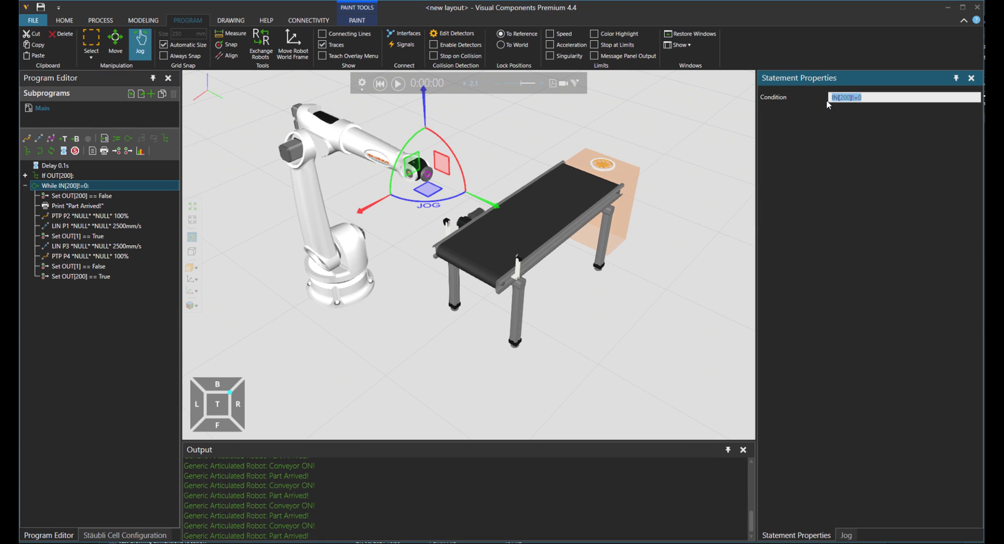
{"action": "mouse_move", "coordinate": [338, 148]}
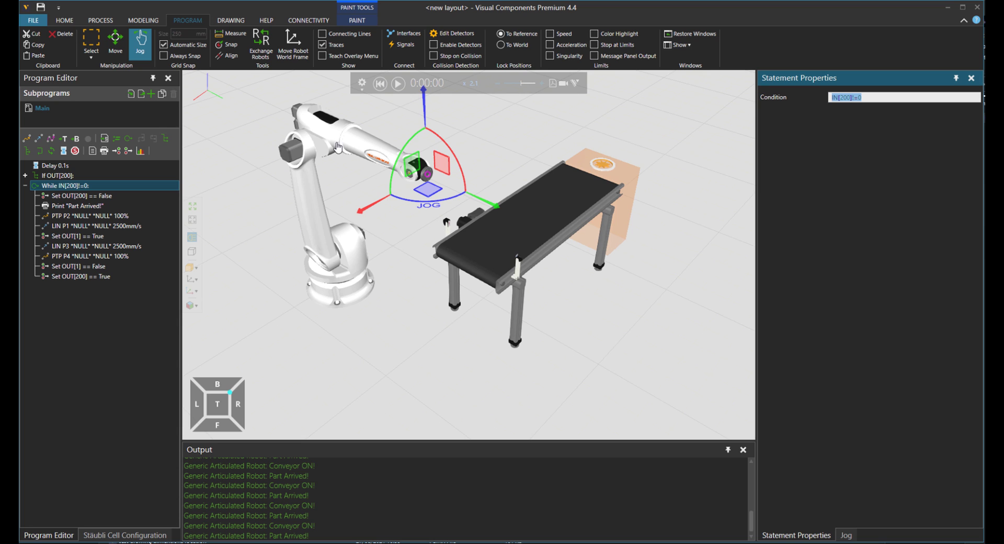
{"action": "left_click", "coordinate": [403, 44]}
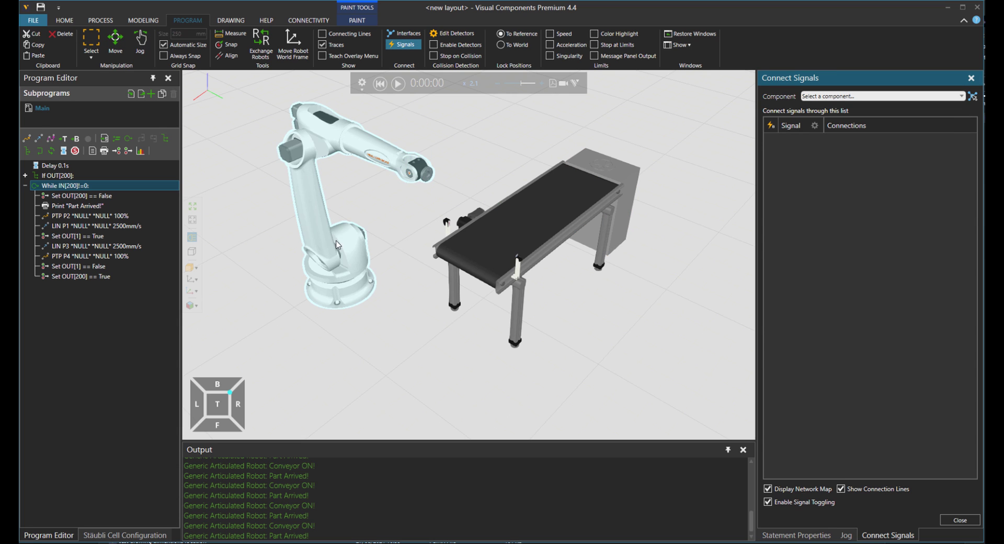
{"action": "left_click", "coordinate": [881, 96]}
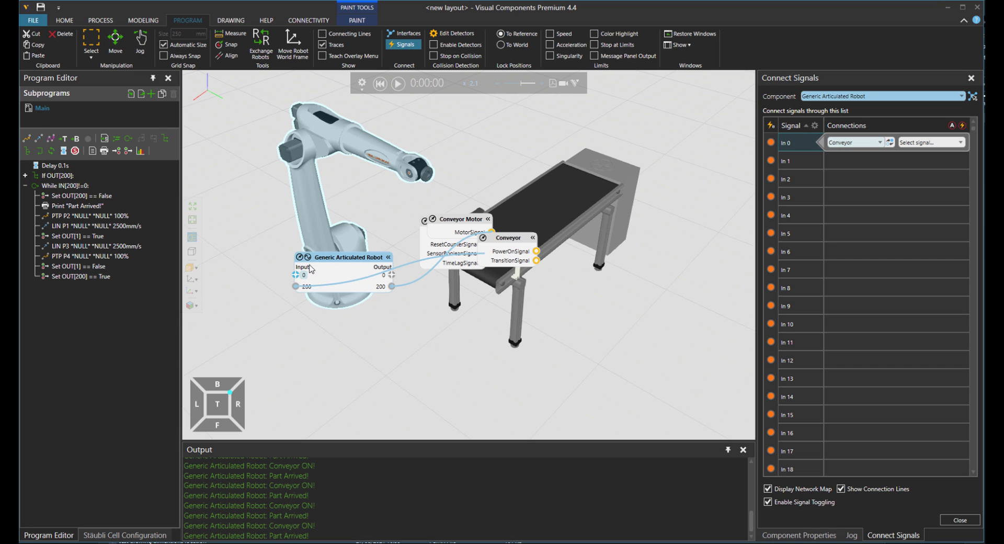
{"action": "mouse_move", "coordinate": [283, 268]}
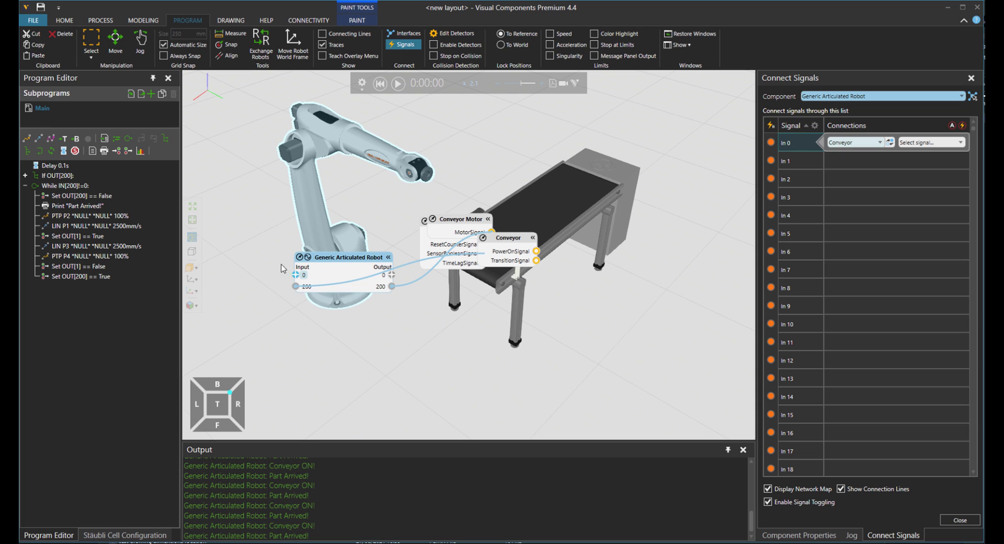
{"action": "mouse_move", "coordinate": [309, 339]}
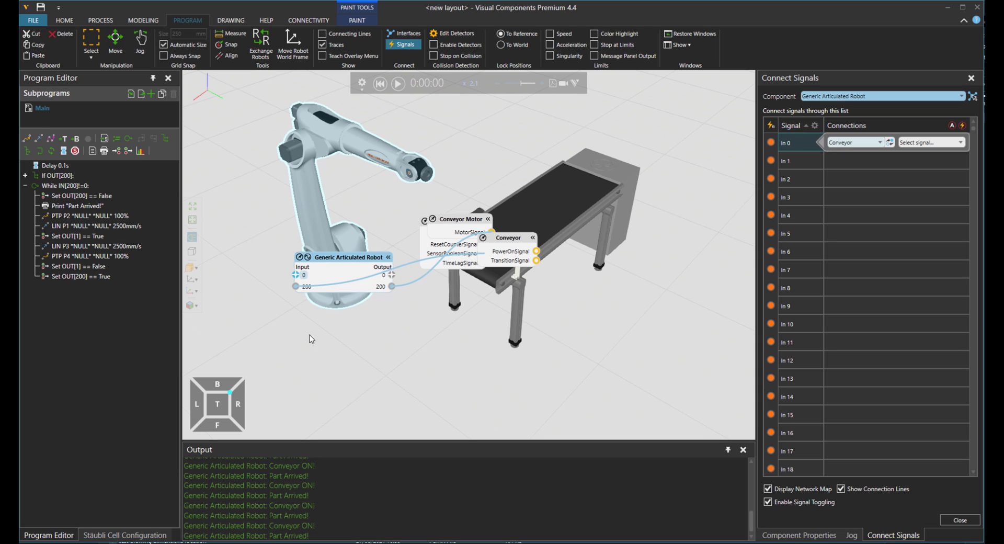
{"action": "left_click", "coordinate": [306, 286]}
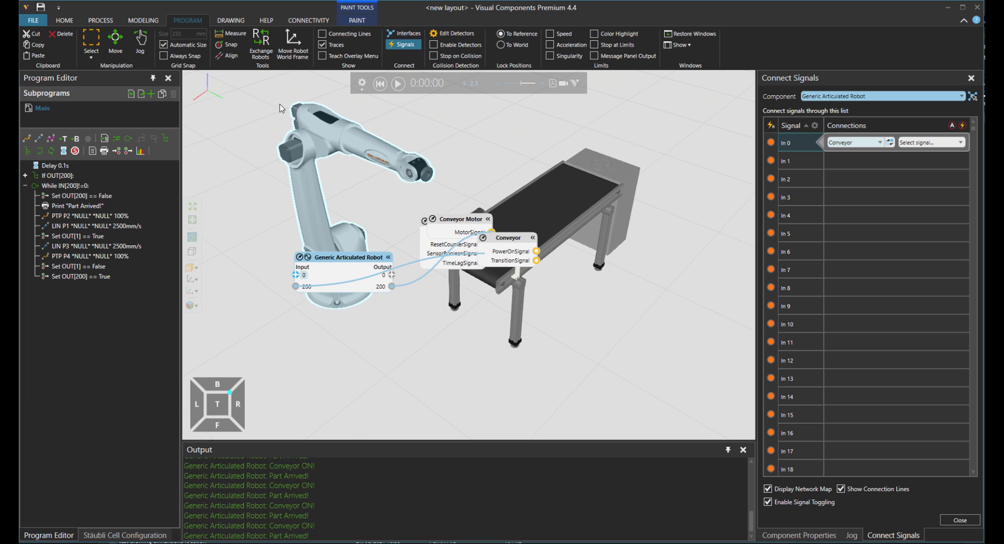
{"action": "mouse_move", "coordinate": [297, 136]}
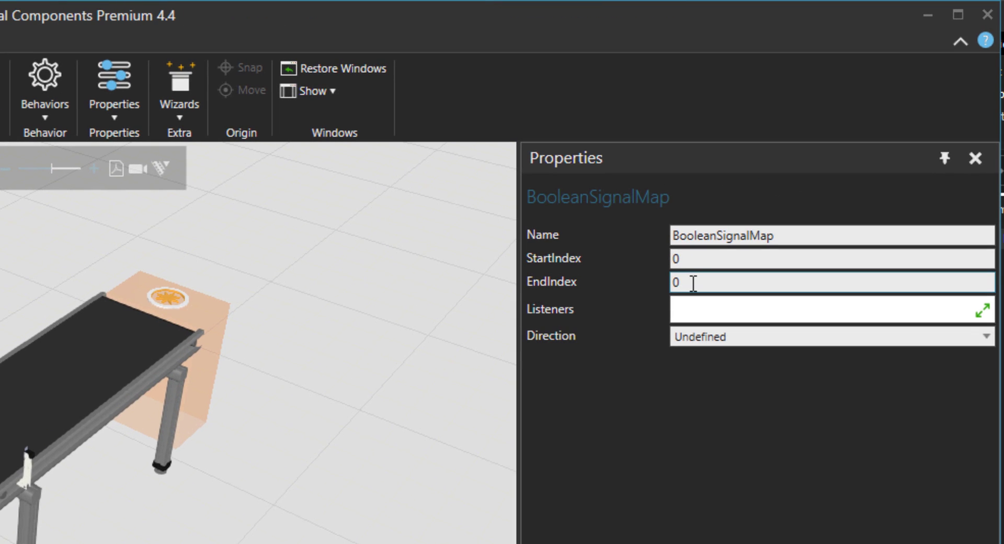
Step: Give the BooleanSignalMap EndIndex 999, Direction Input, and the name PickPart
{"action": "double_click", "coordinate": [675, 282]}
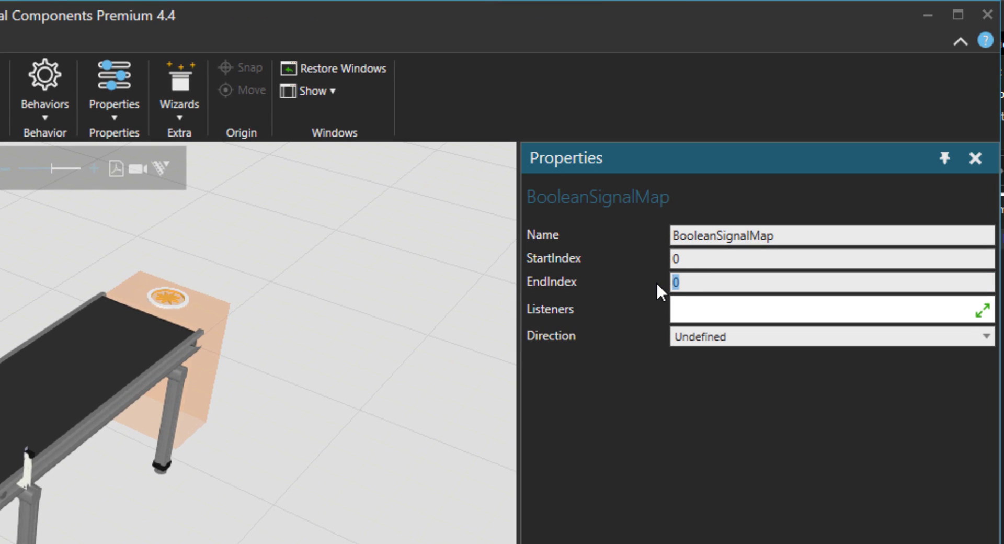
{"action": "type", "text": "100"}
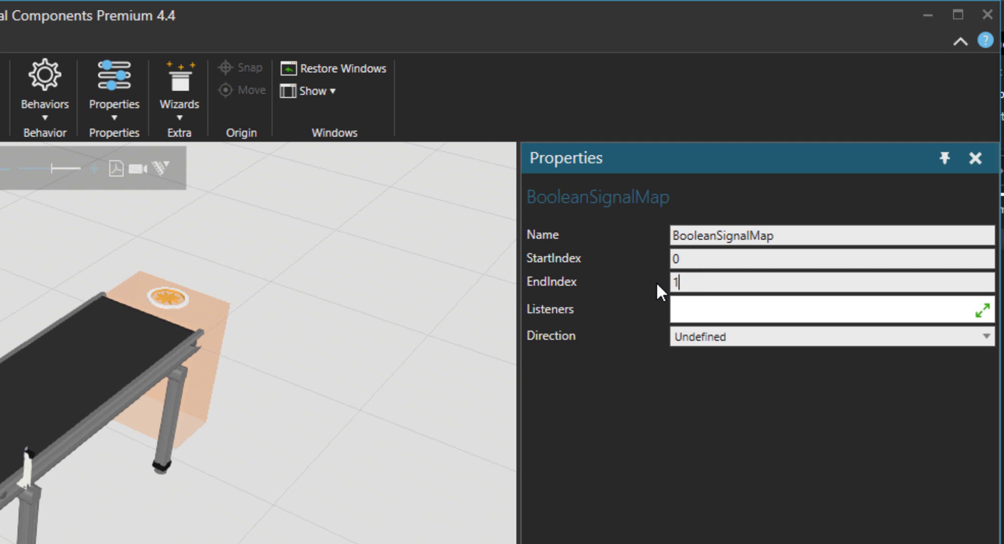
{"action": "type", "text": "999"}
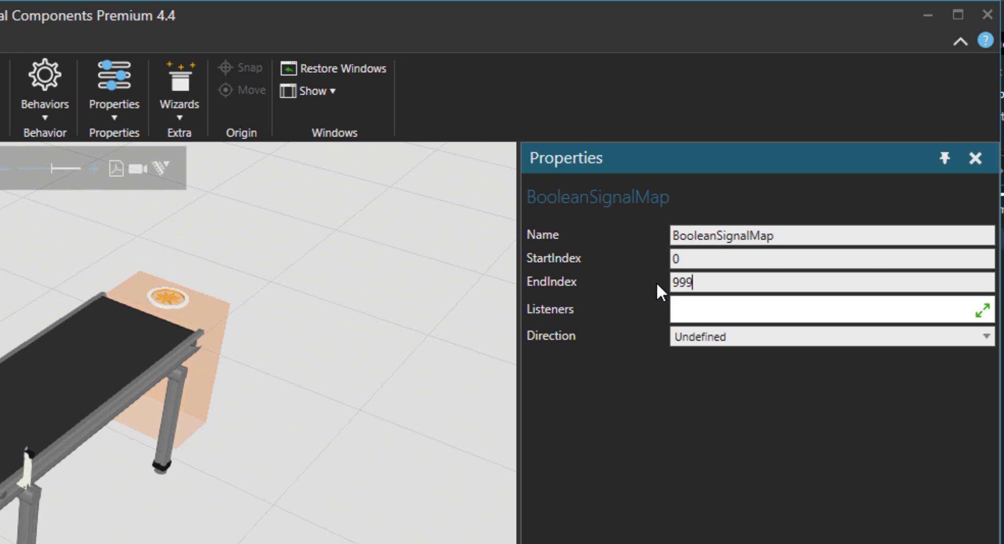
{"action": "double_click", "coordinate": [679, 282]}
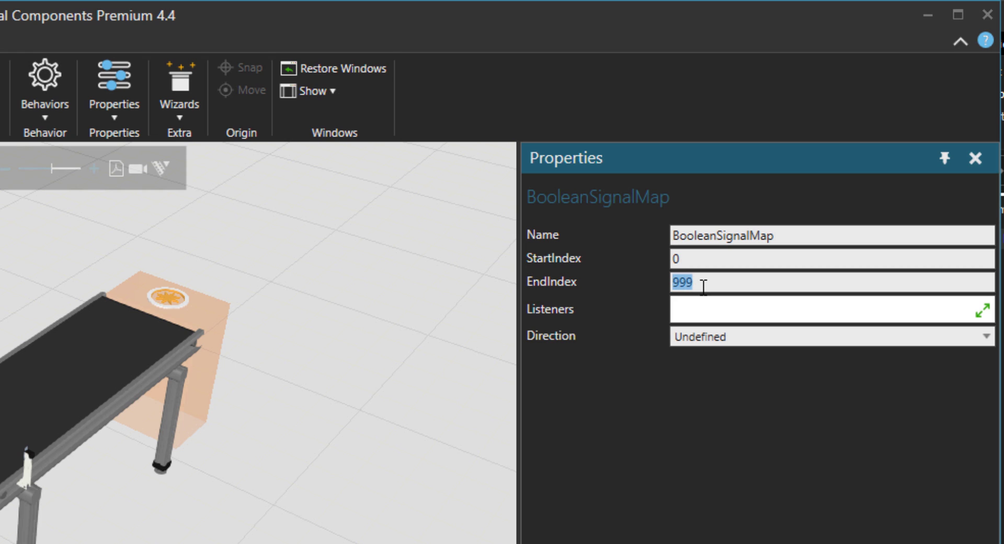
{"action": "left_click", "coordinate": [830, 259]}
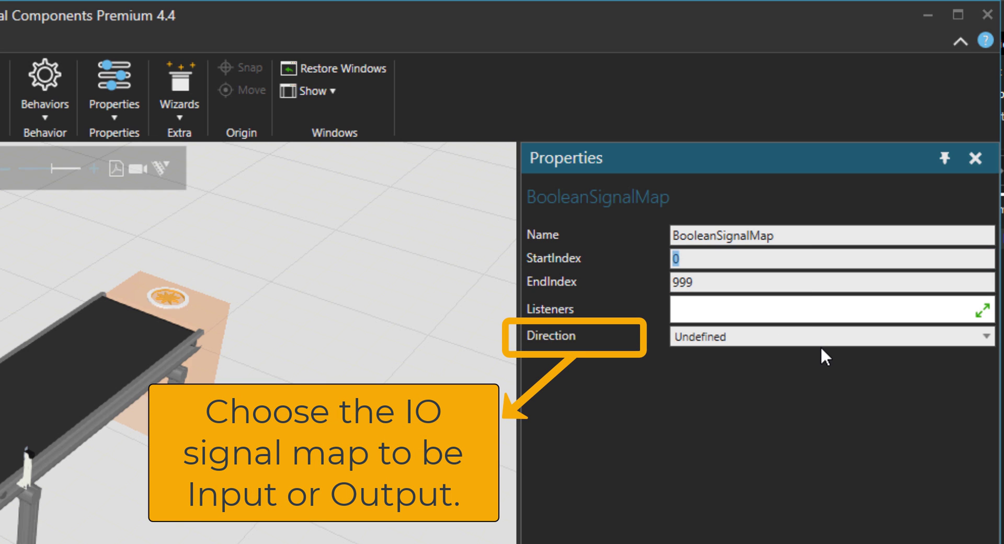
{"action": "left_click", "coordinate": [829, 336]}
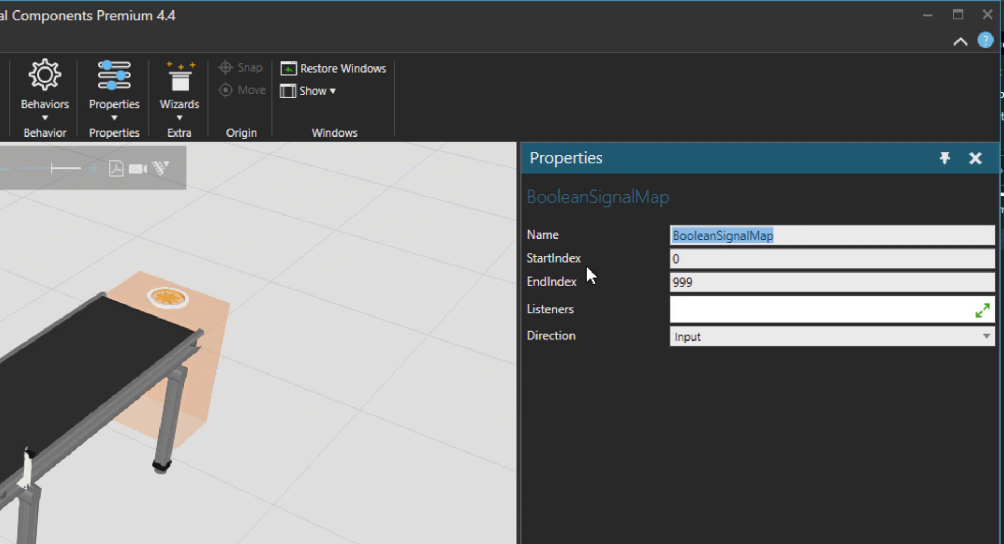
{"action": "type", "text": "PickPa"}
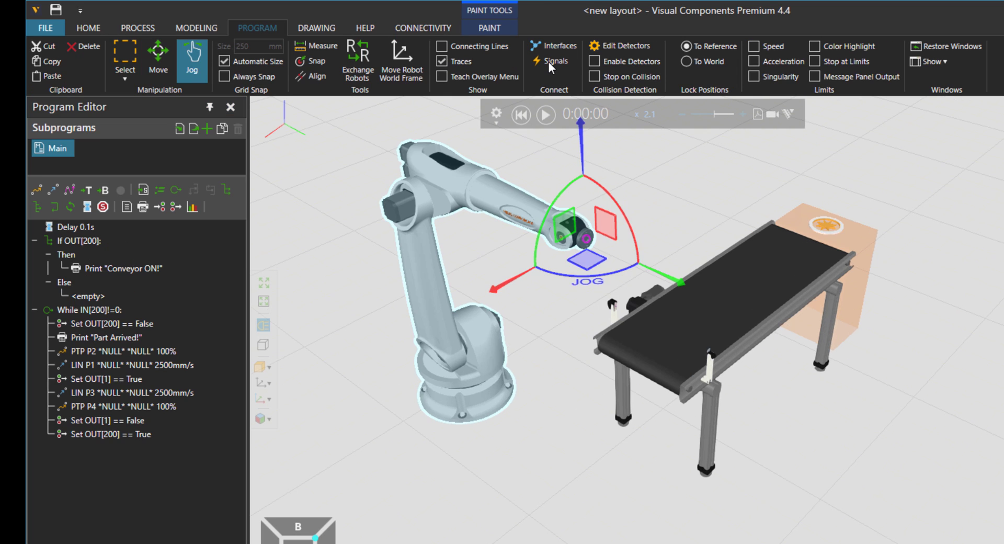
Step: Wire the Conveyor Sensor's SensorBooleanSignal to PickPart port 200 on the robot
{"action": "left_click", "coordinate": [552, 61]}
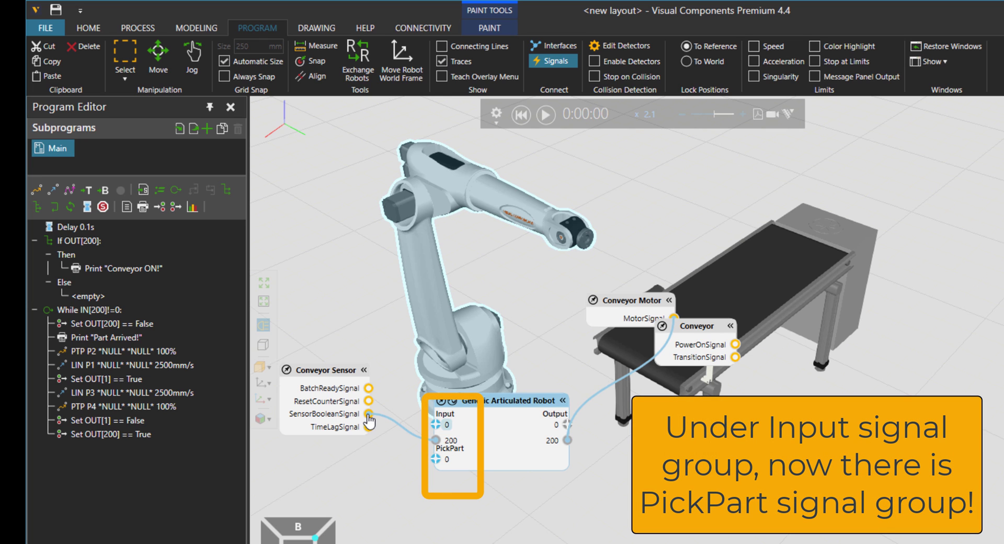
{"action": "left_click_drag", "start_coordinate": [368, 421], "coordinate": [434, 464]}
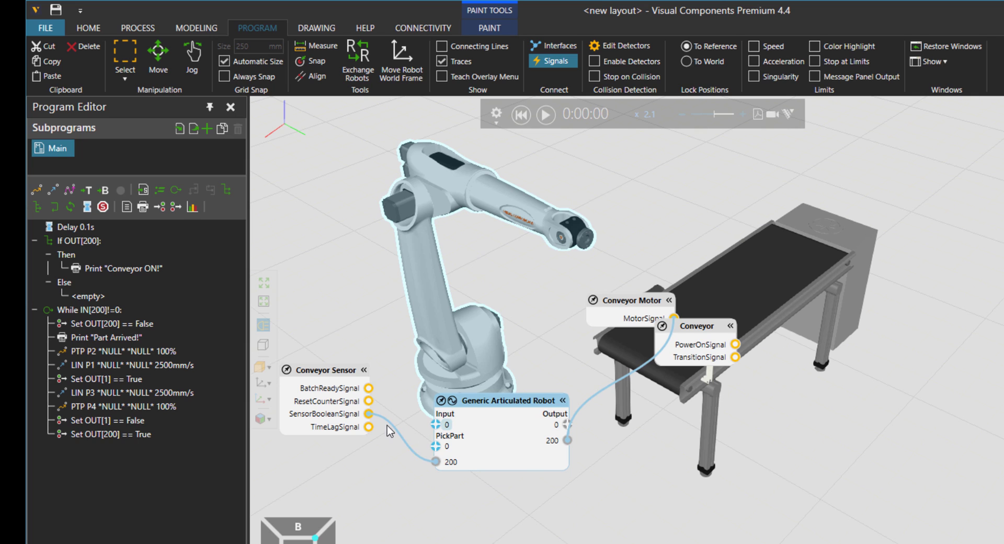
{"action": "mouse_move", "coordinate": [459, 459]}
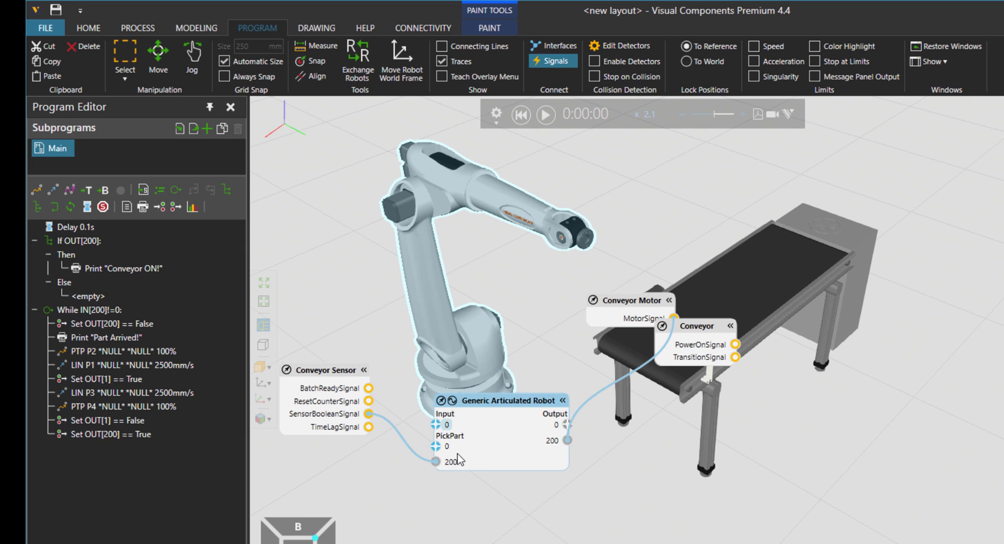
{"action": "left_click", "coordinate": [128, 324]}
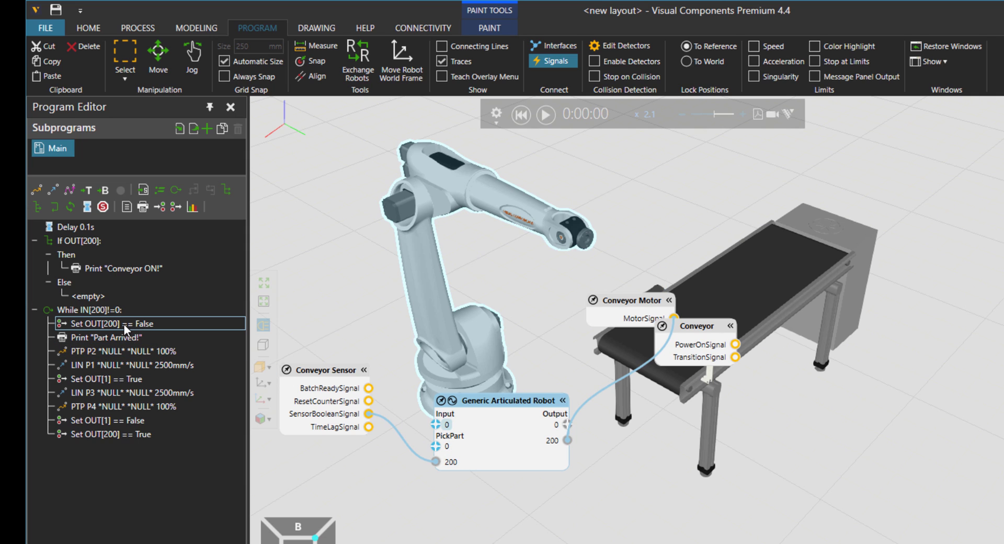
{"action": "left_click", "coordinate": [96, 309]}
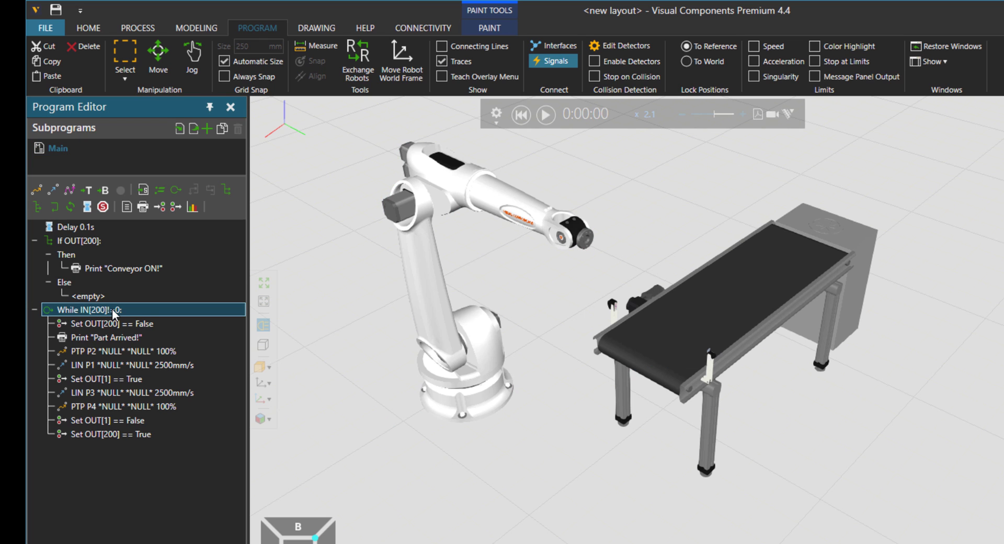
Step: Change the While statement's Condition to PickPart[200]!=0, then run the simulation
{"action": "double_click", "coordinate": [88, 309]}
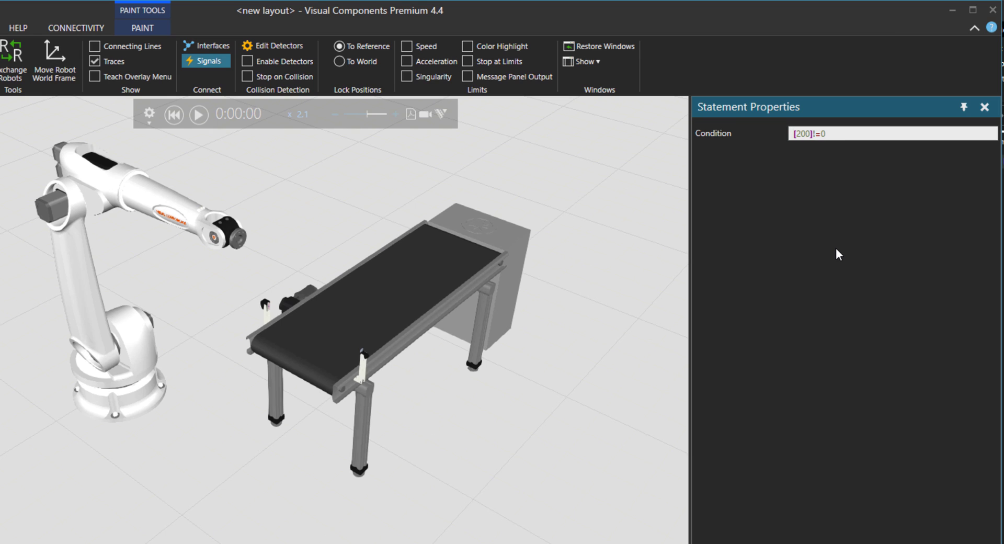
{"action": "type", "text": "PickPart"}
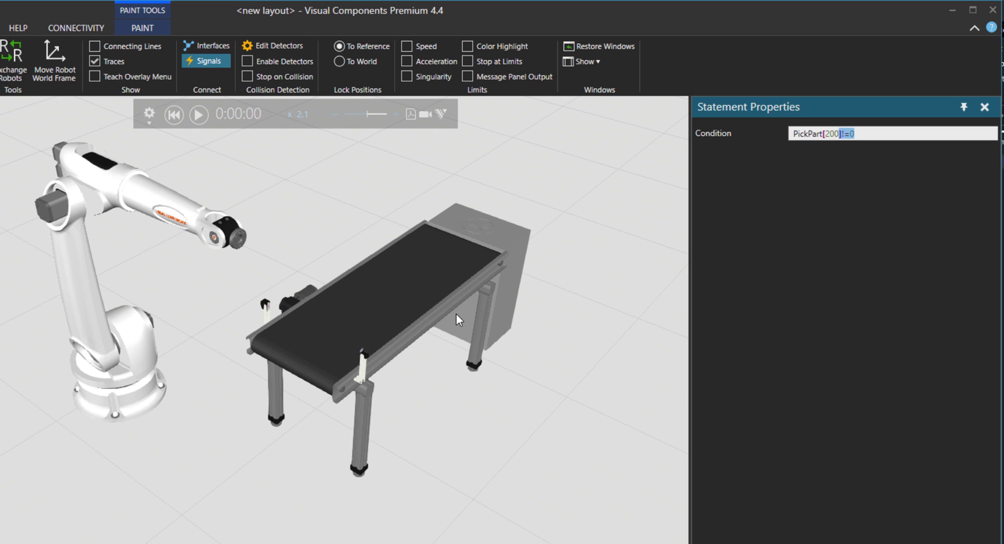
{"action": "left_click", "coordinate": [198, 115]}
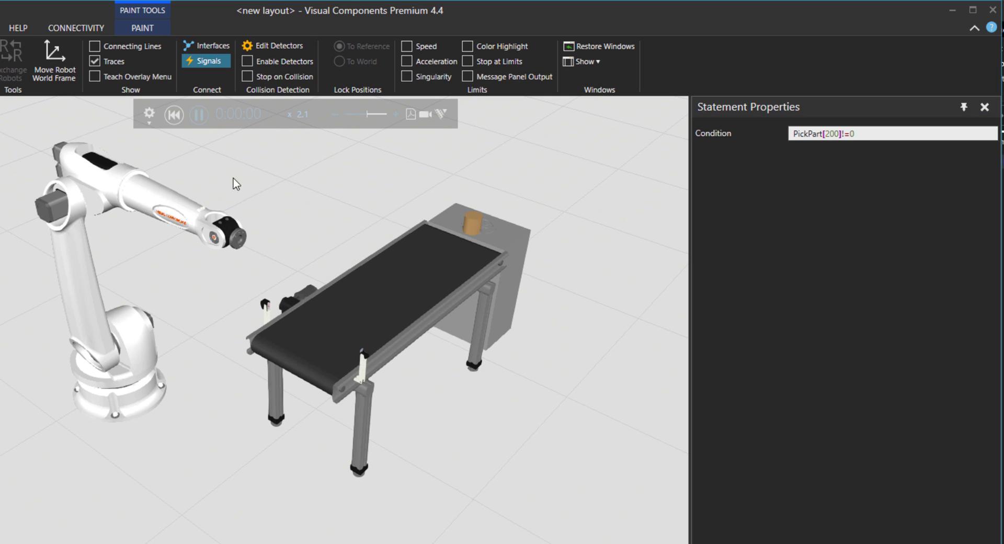